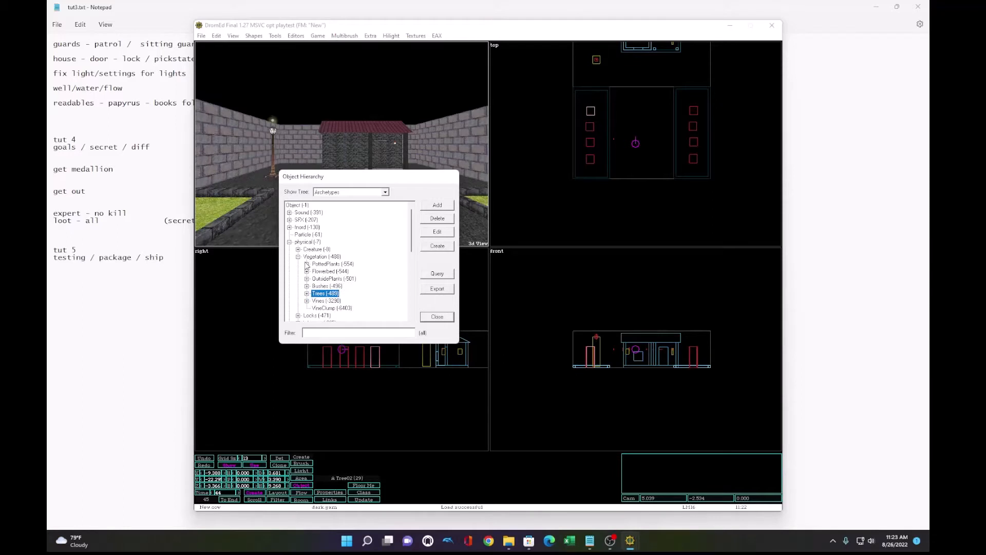
Step: Create a bowman guard from Creature > Human > guard > bowman in the courtyard
click(299, 248)
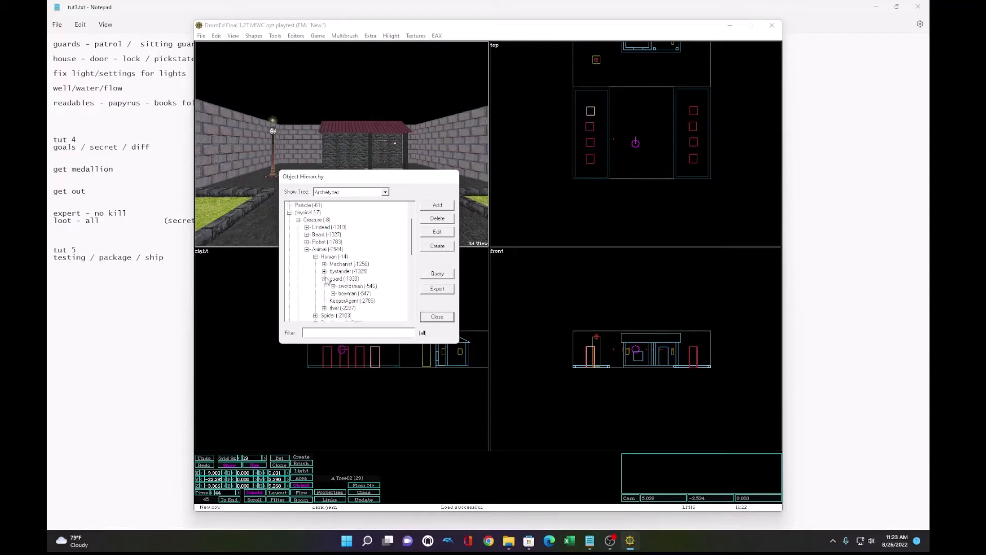
click(333, 264)
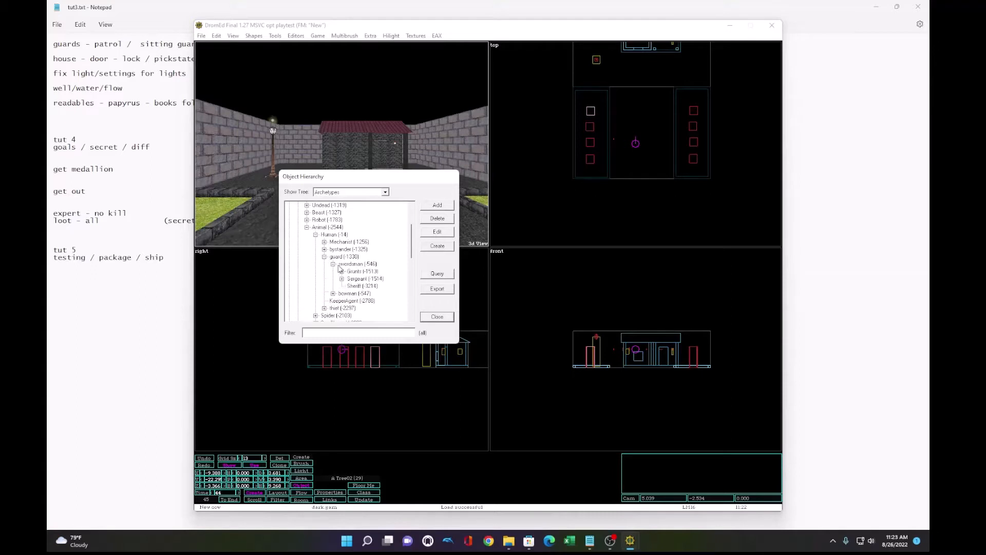
click(436, 317)
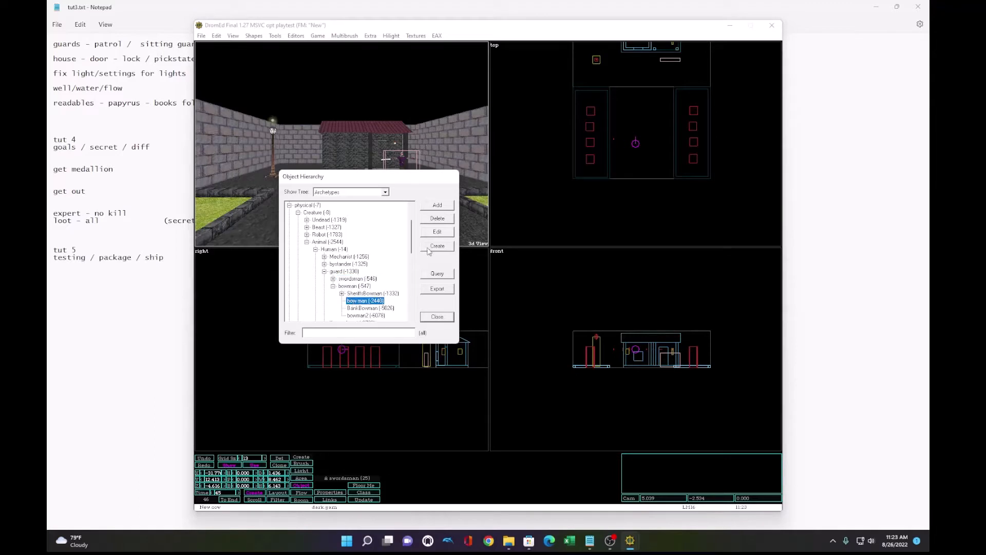
click(437, 246)
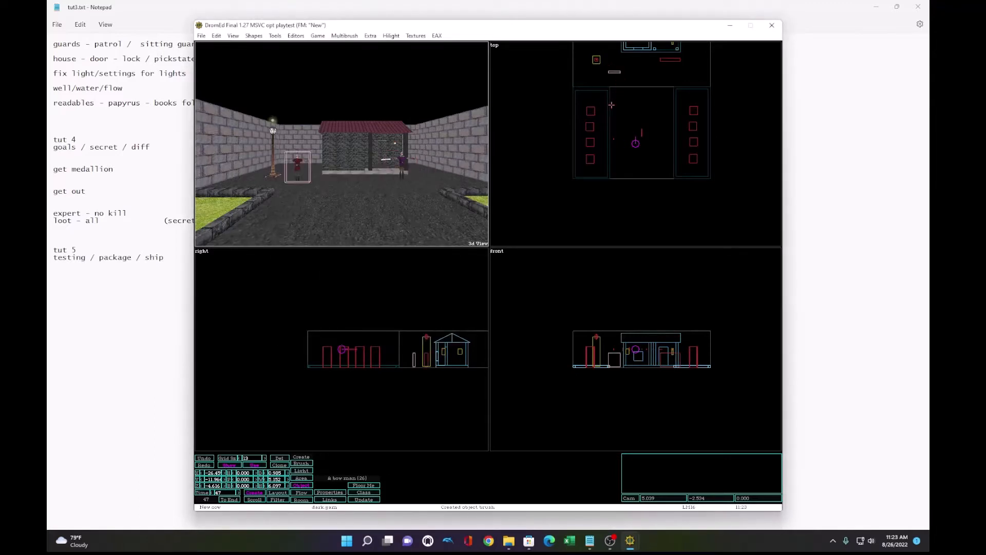
Step: Create the sheriff's bowman variant beside the first guard
click(296, 35)
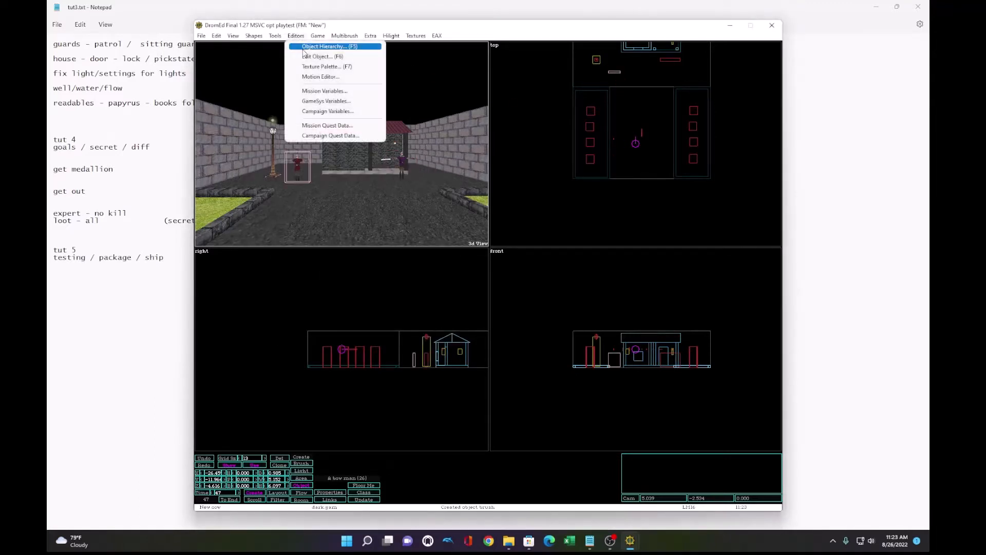
click(323, 46)
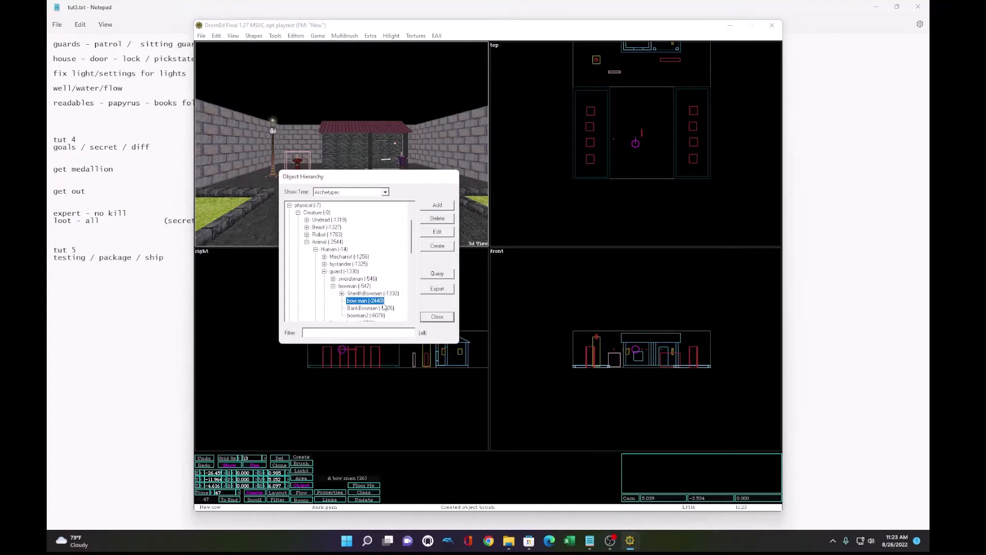
click(372, 256)
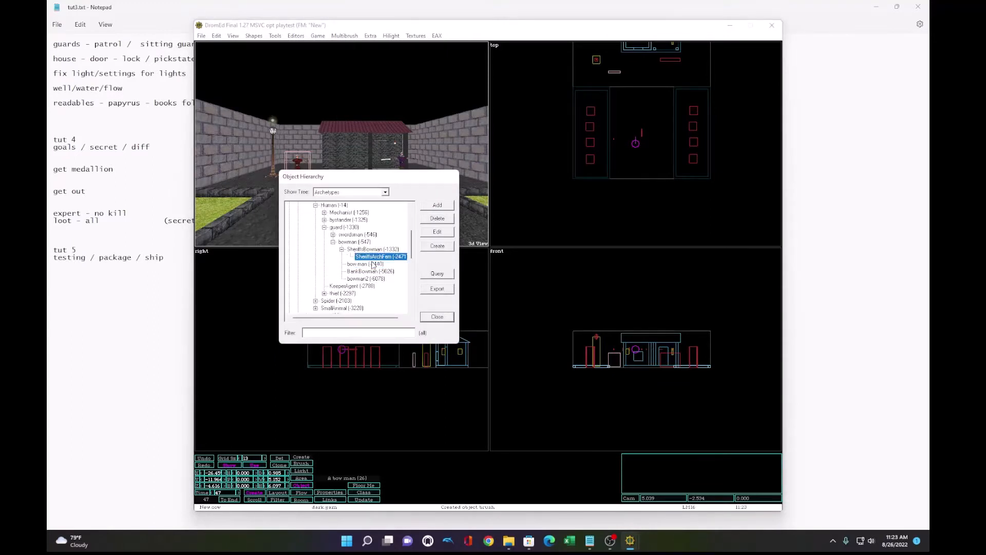
click(438, 317)
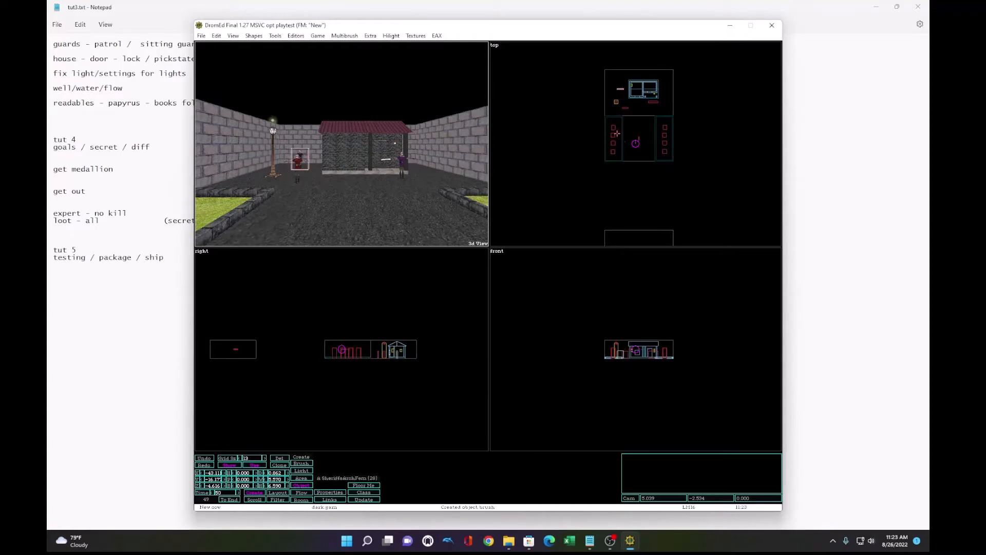
mouse_move(530, 126)
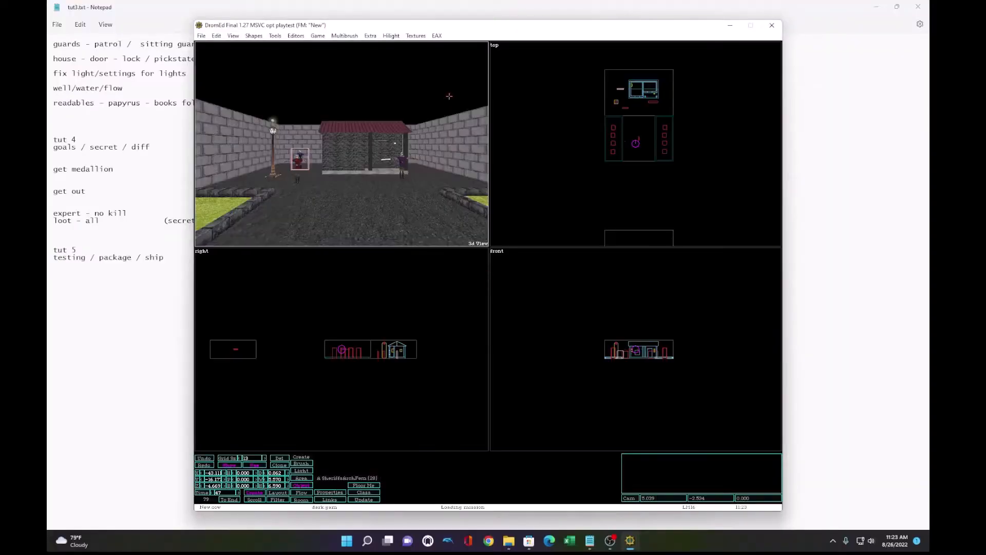
Step: Pick the TrolPt patrol point marker from the object hierarchy for the guard's route
click(295, 35)
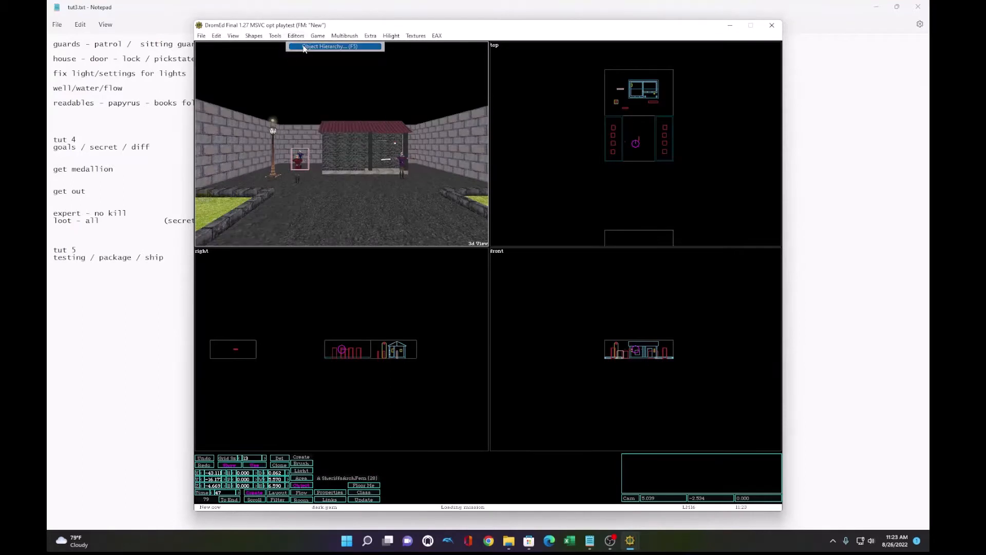
click(335, 46)
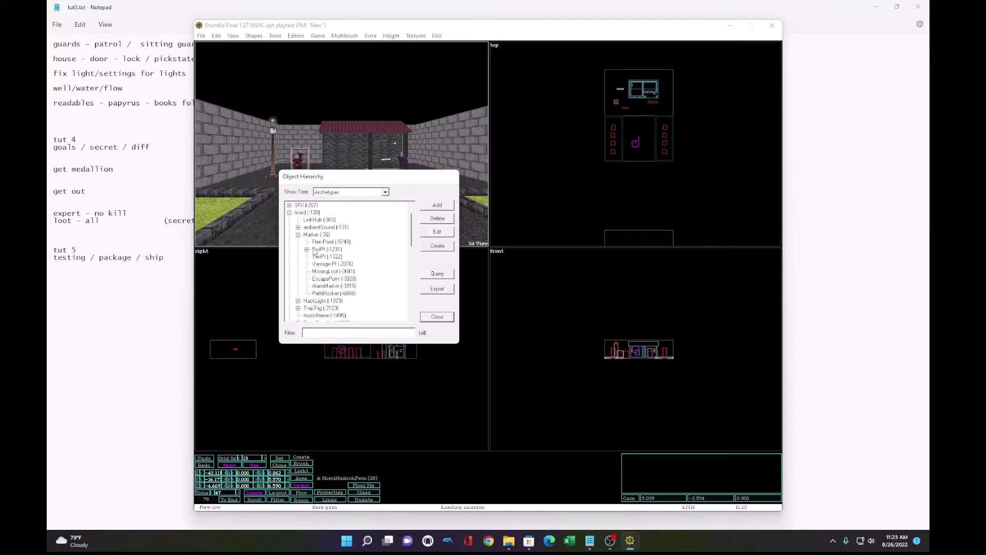
click(436, 317)
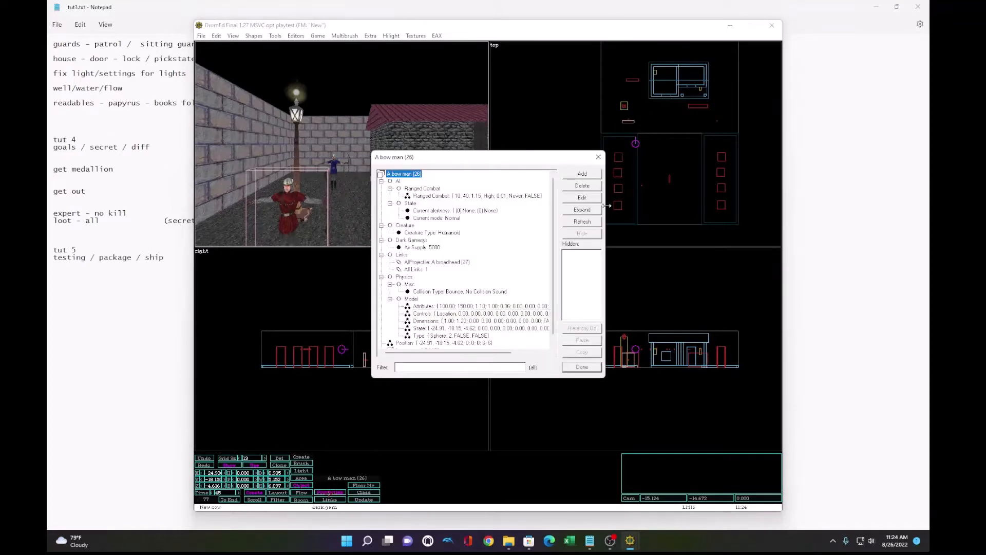
Step: Add an AI ability setting property to the bow man guard
click(582, 174)
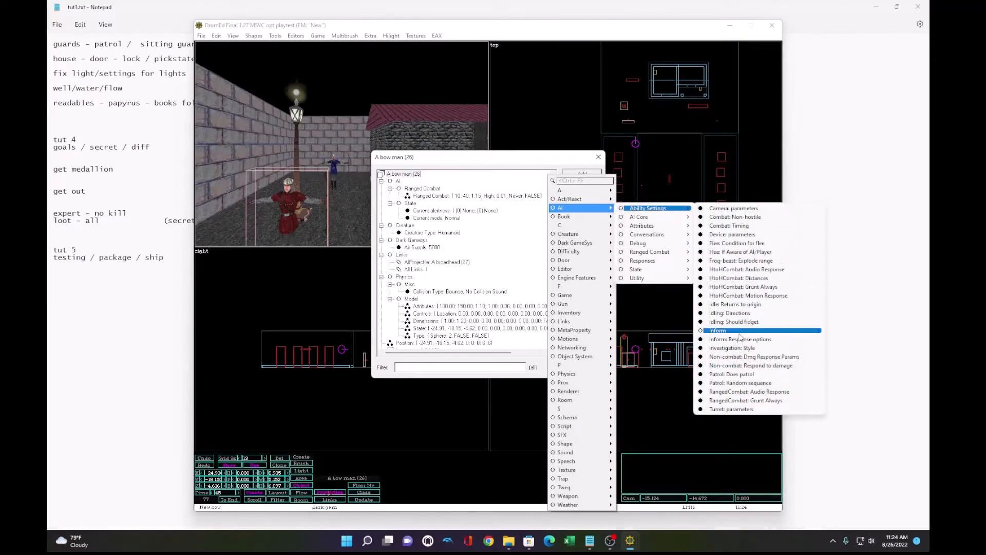
click(730, 374)
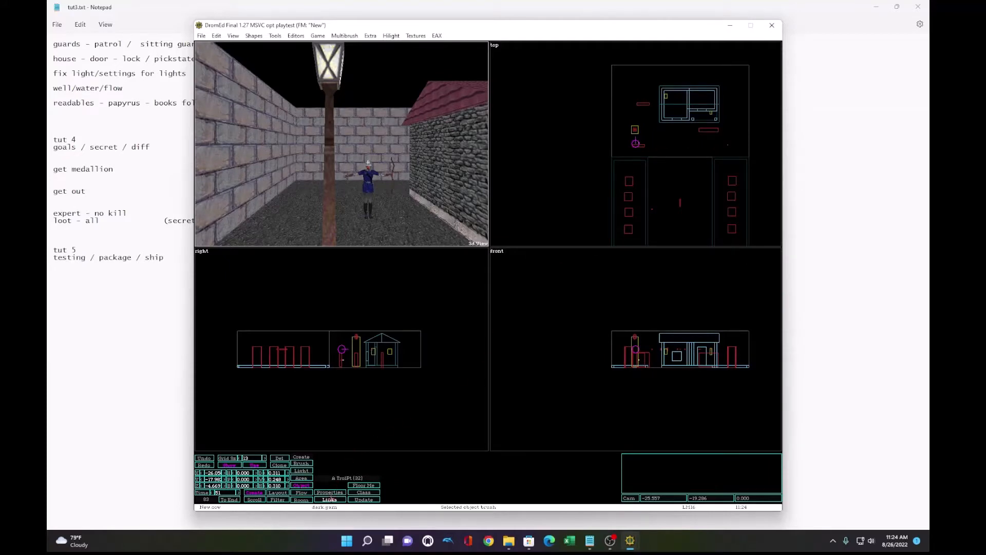
Step: Add an AIPatrol link from TrolPt 32 to TrolPt 33 and confirm it
click(329, 499)
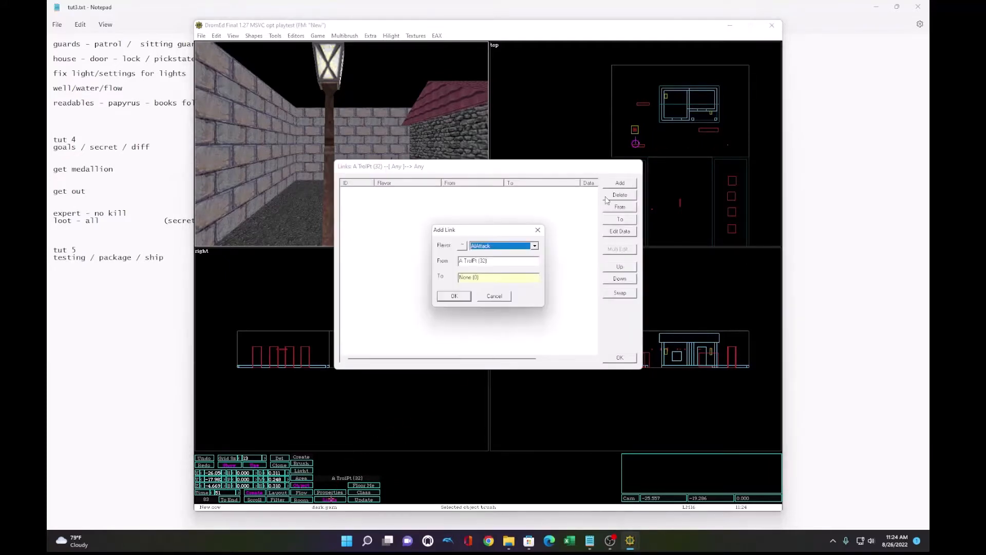
click(534, 245)
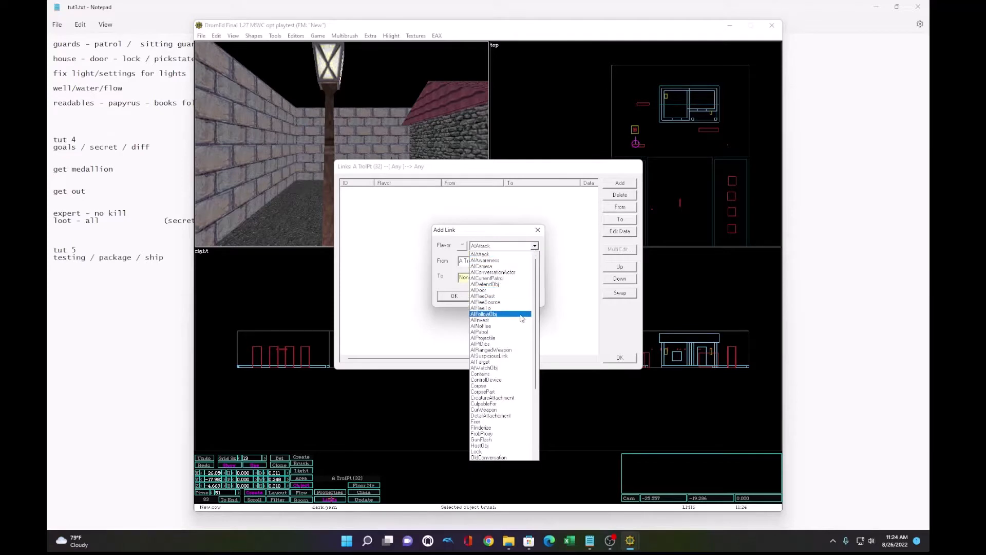
click(480, 332)
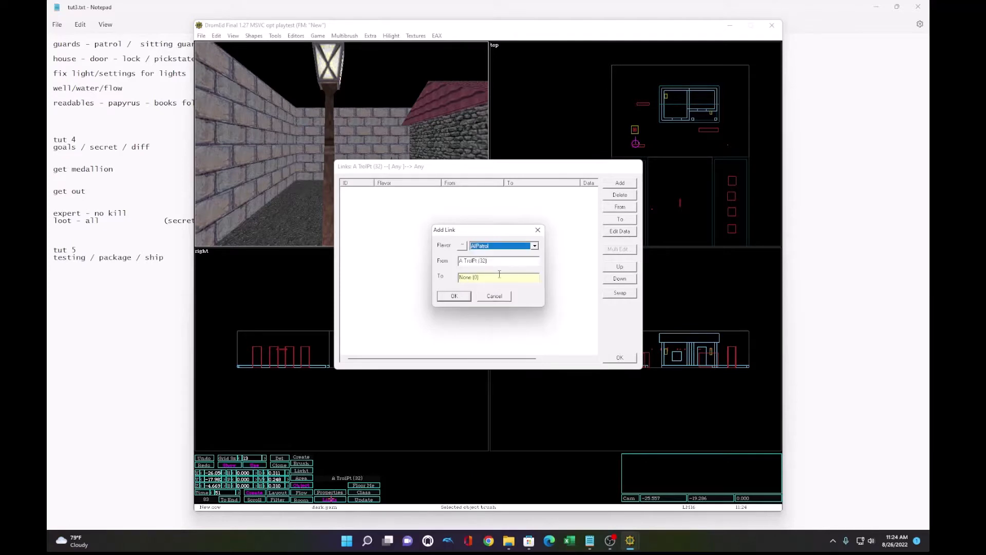
click(453, 296)
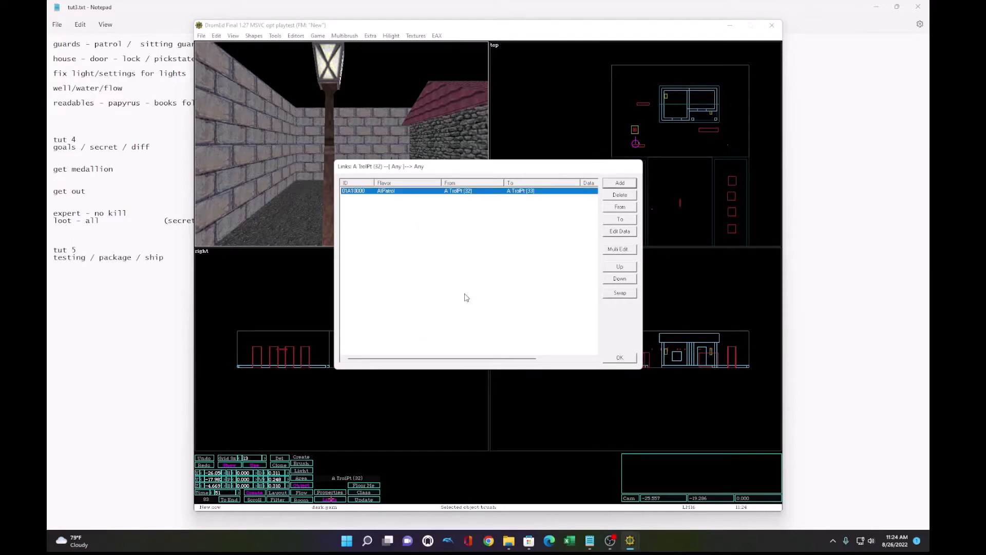
click(619, 358)
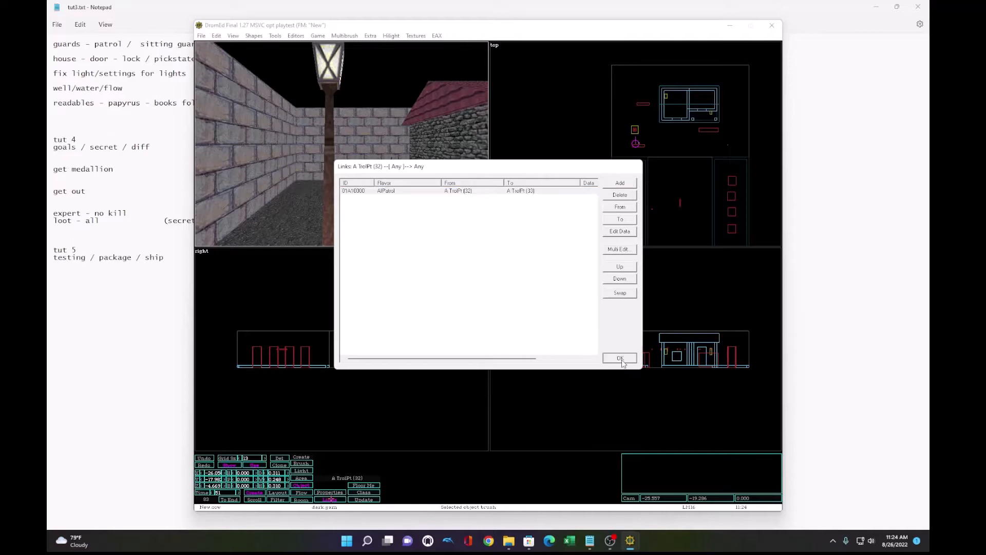
click(619, 359)
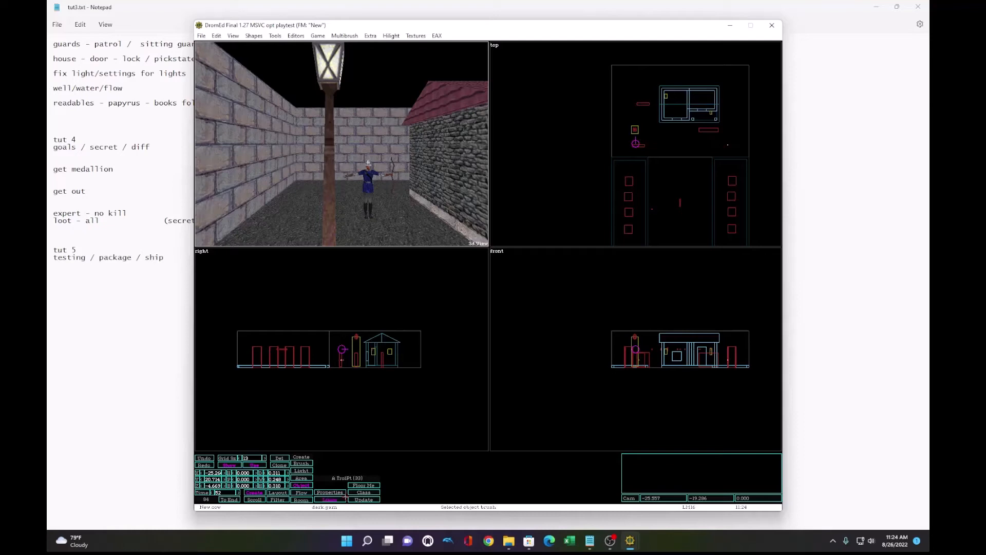
click(618, 182)
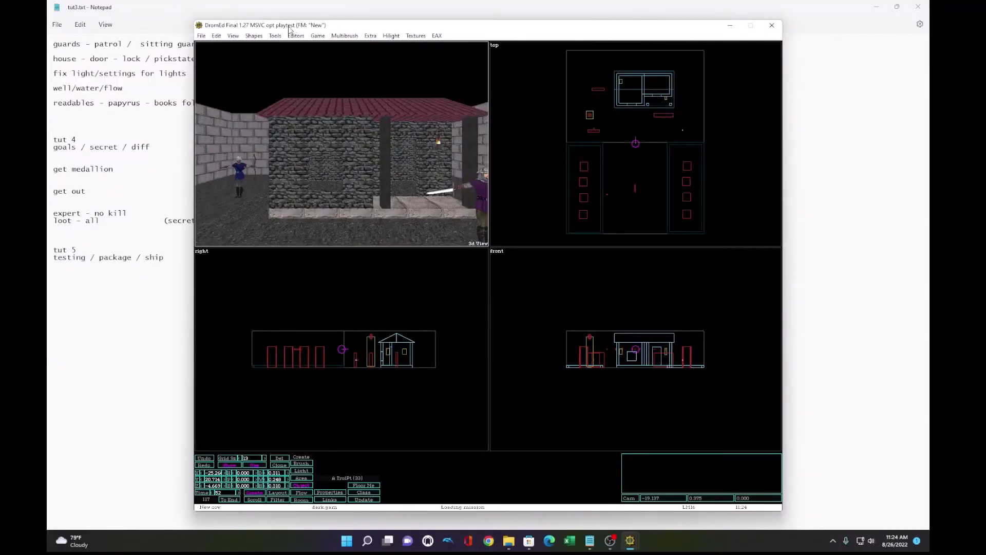
Step: Create a third TrolPt marker, patrol point 34, in the courtyard
click(294, 35)
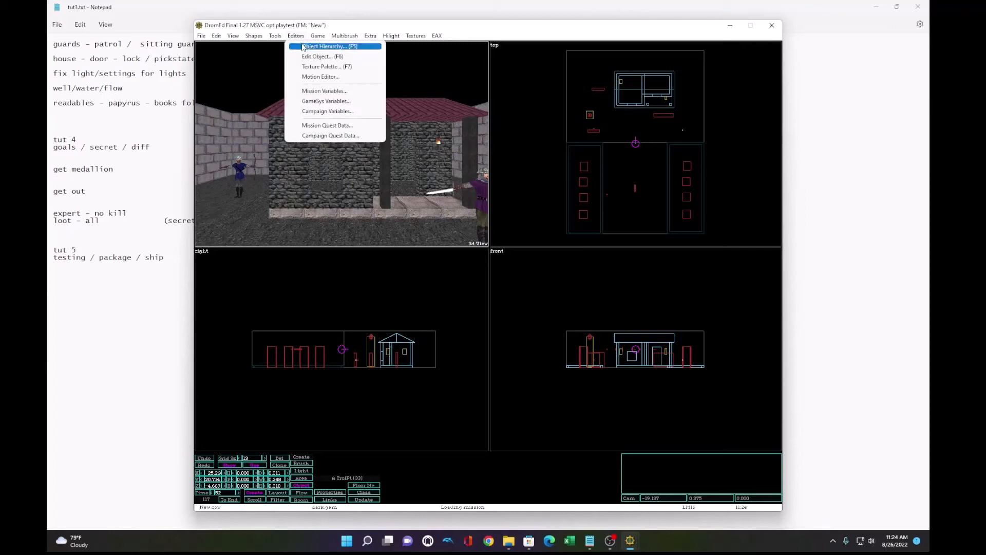
click(325, 46)
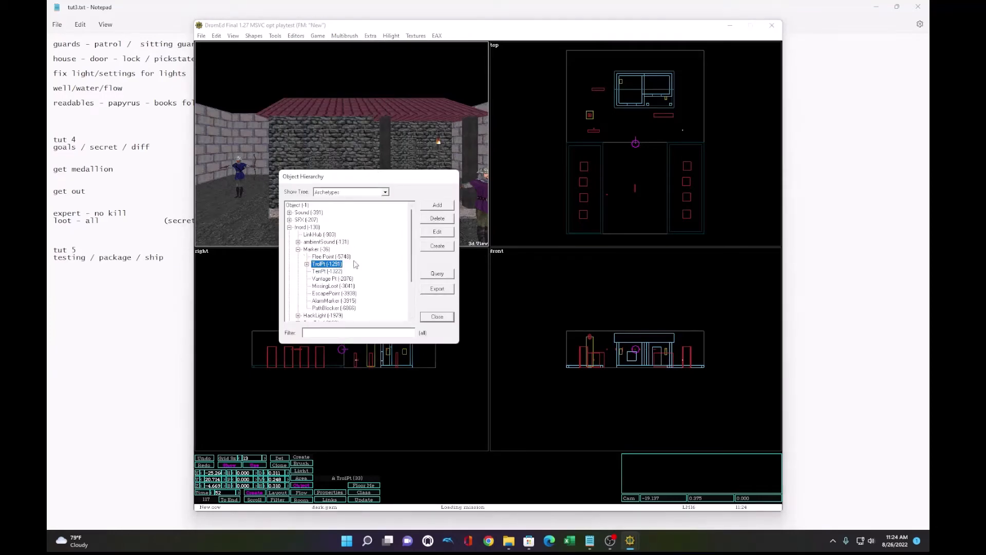
click(437, 316)
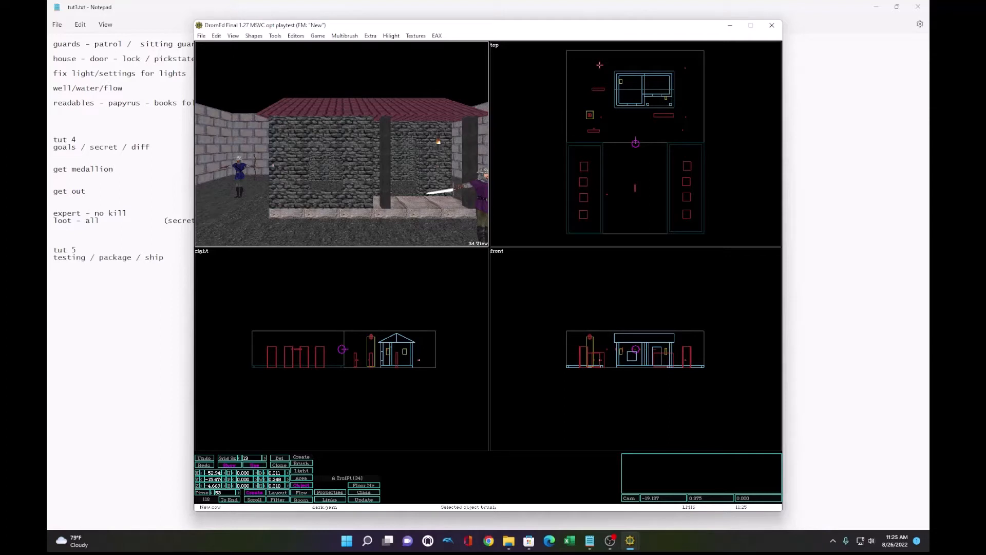
Step: Link the new patrol point to point 35 and point 35 back to 34 with AIPatrol links
click(329, 499)
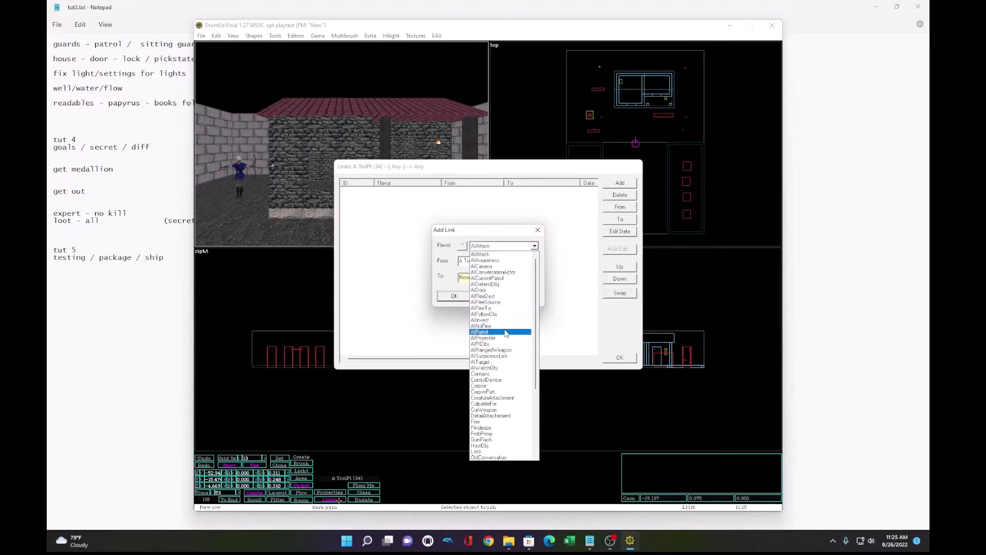
click(480, 331)
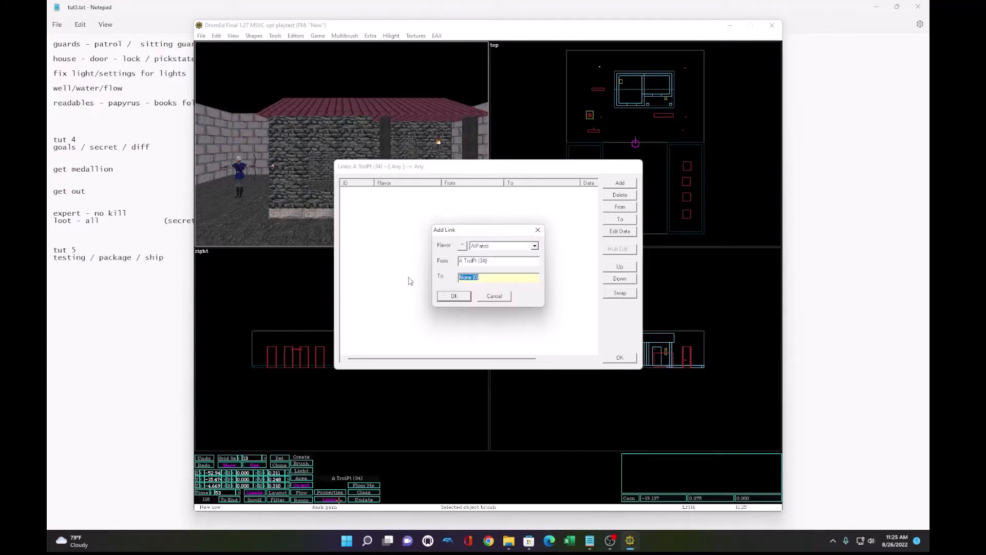
click(453, 296)
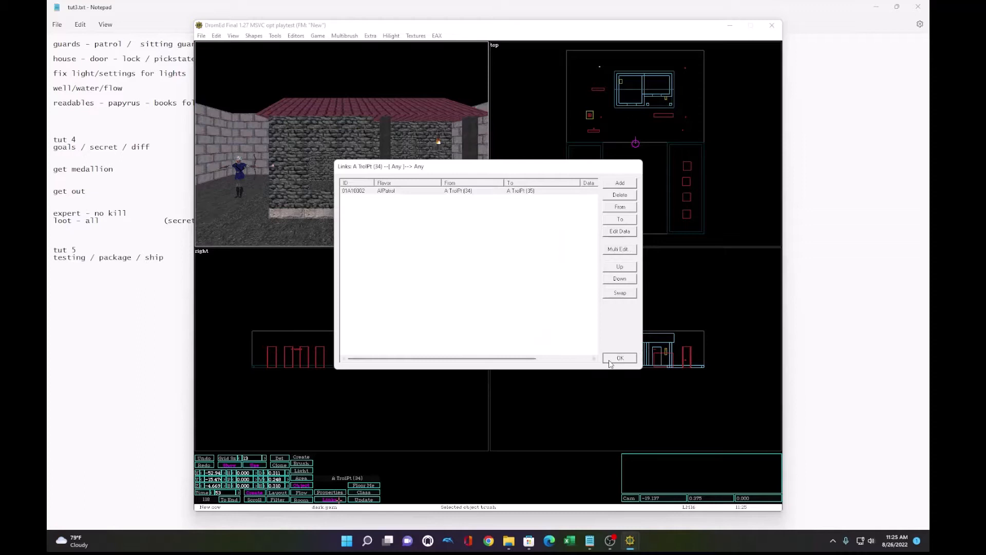
click(618, 357)
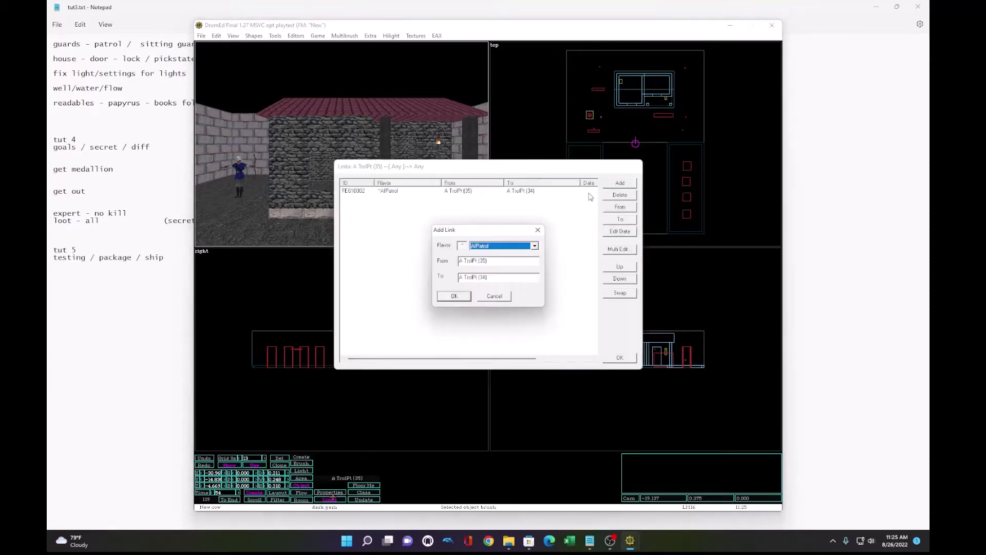
click(500, 276)
text(6)
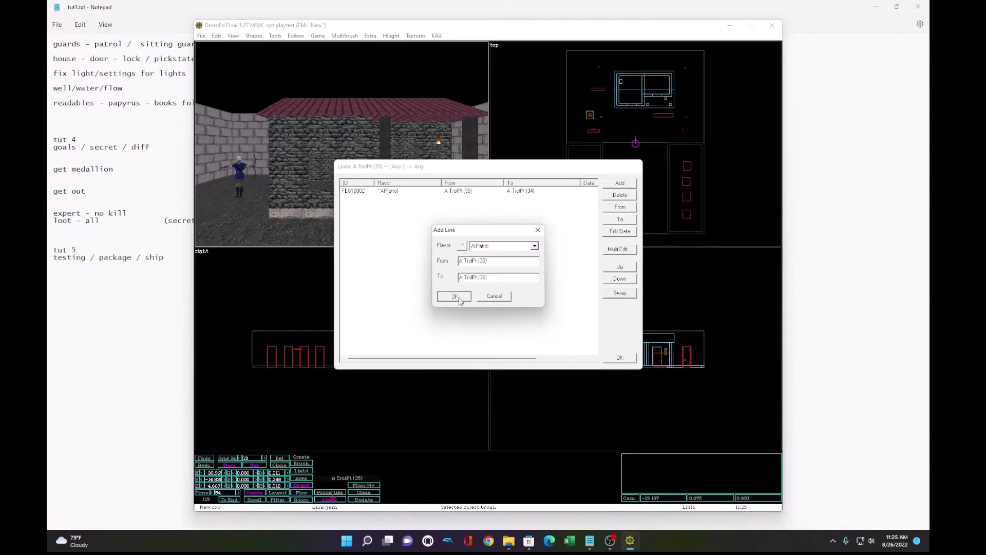
click(454, 296)
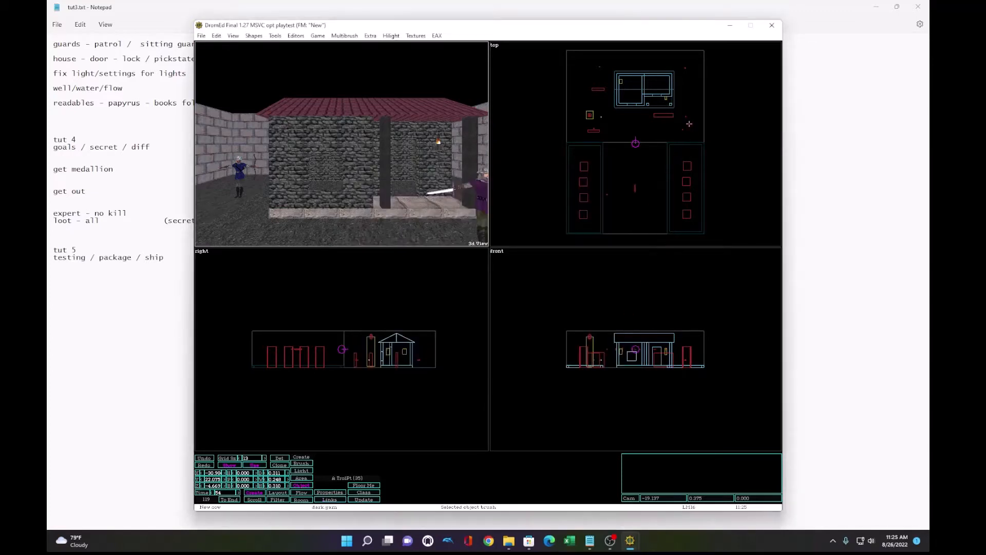
Step: Link patrol point 36 onward to point 37 and start point 37's next AIPatrol link
click(329, 499)
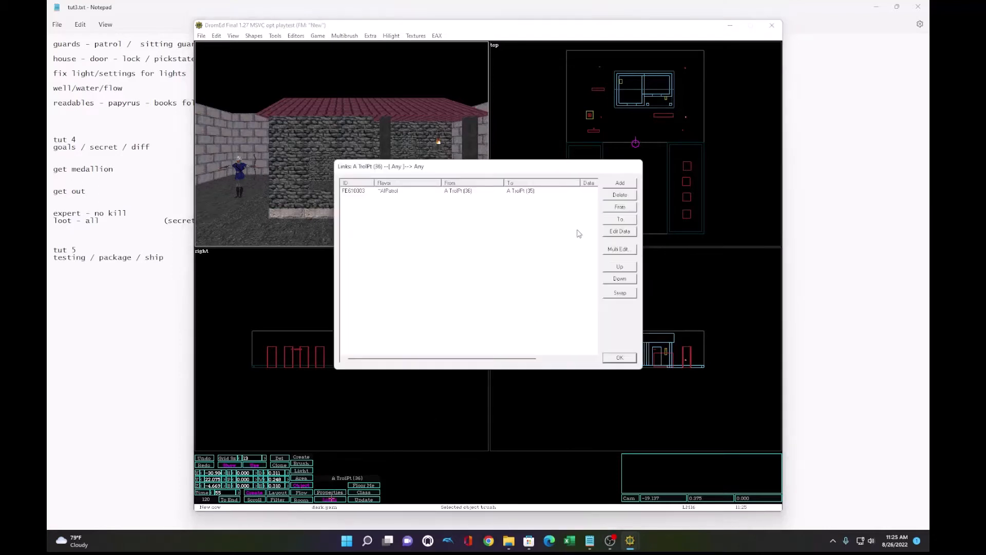
click(618, 183)
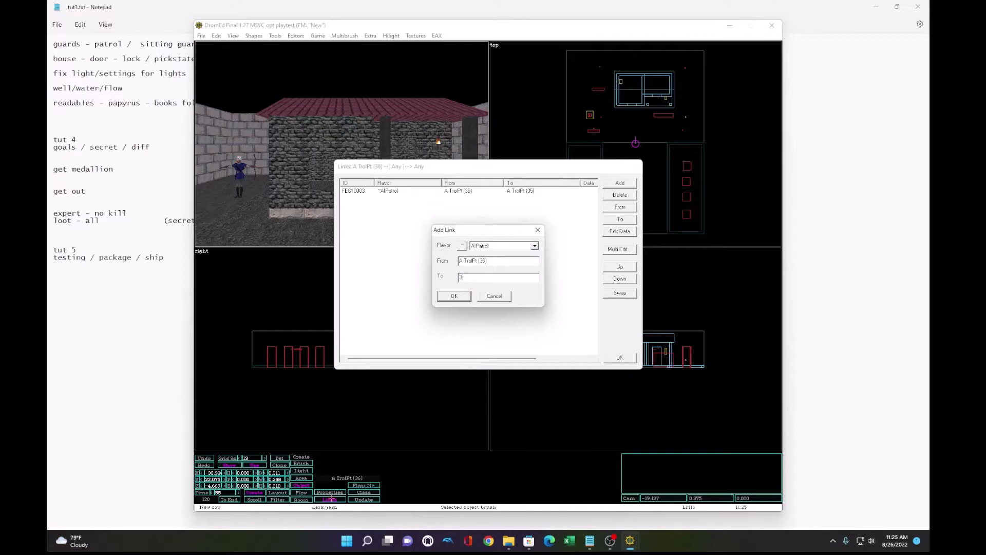
click(453, 296)
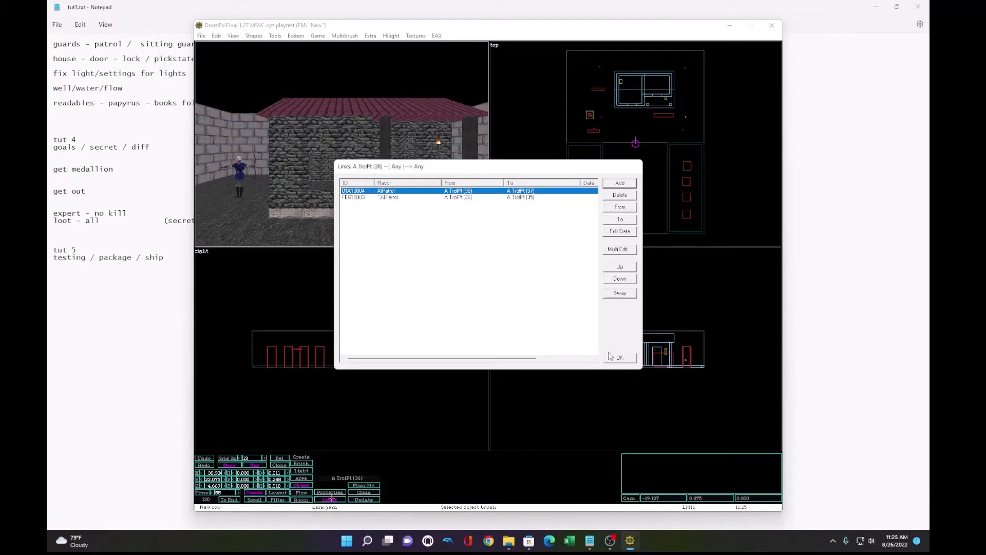
click(619, 357)
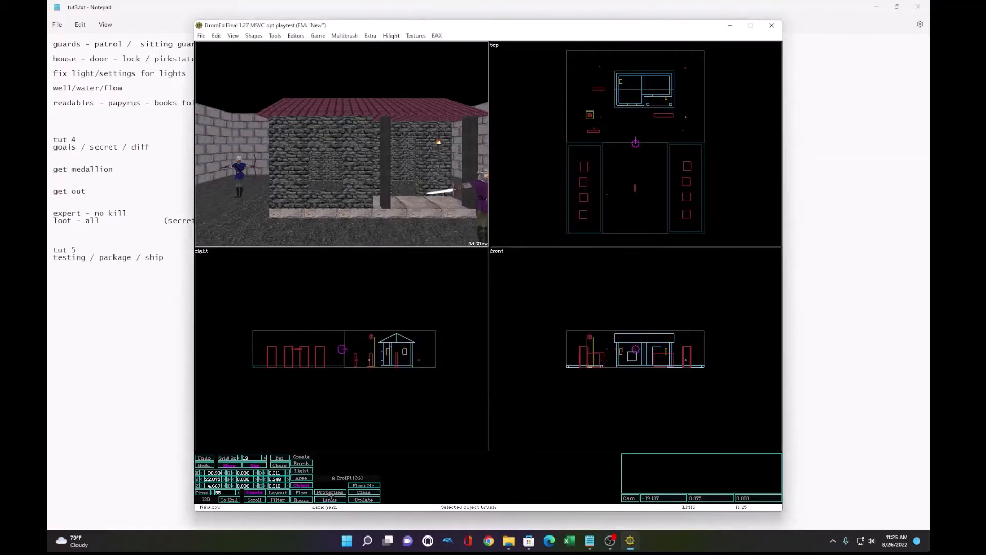
click(329, 499)
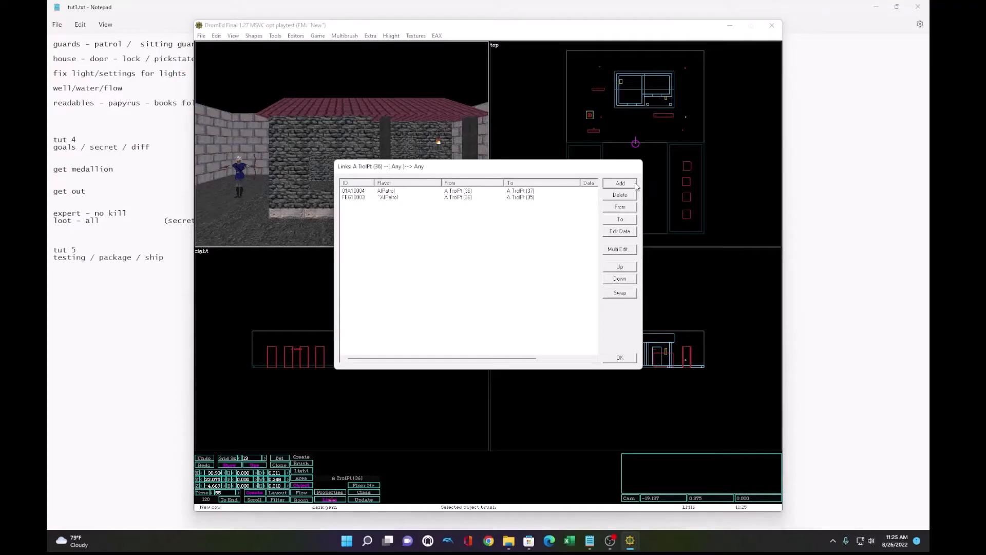
click(618, 357)
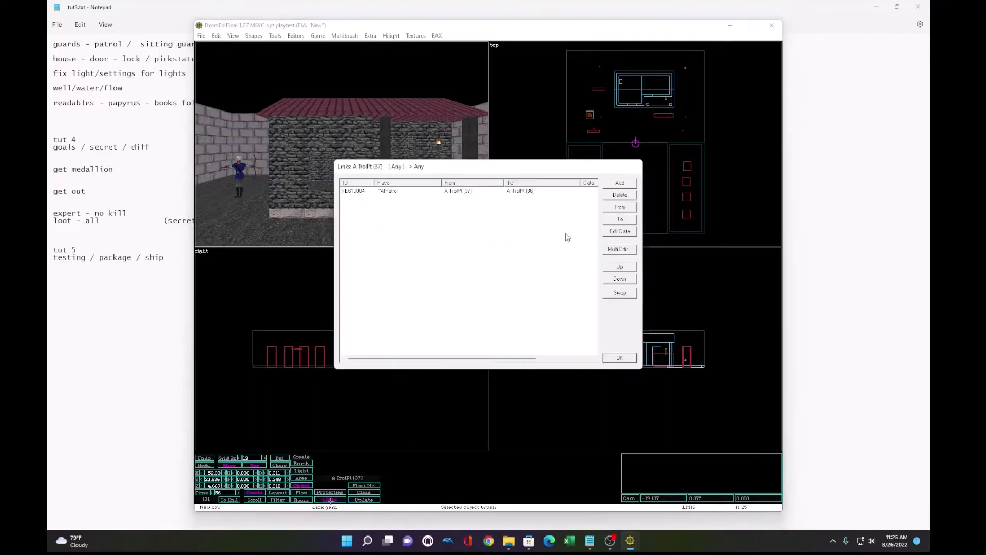
click(618, 182)
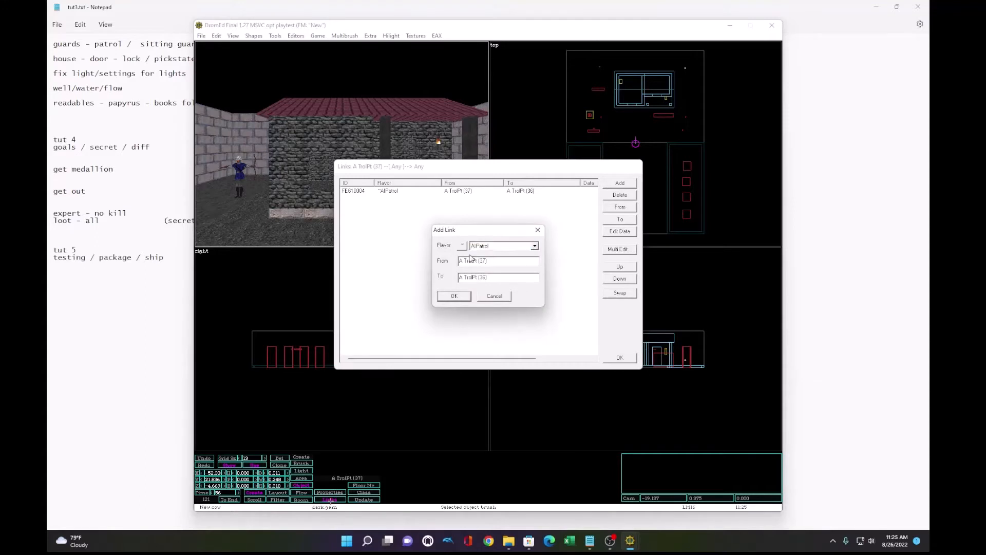
triple_click(497, 276)
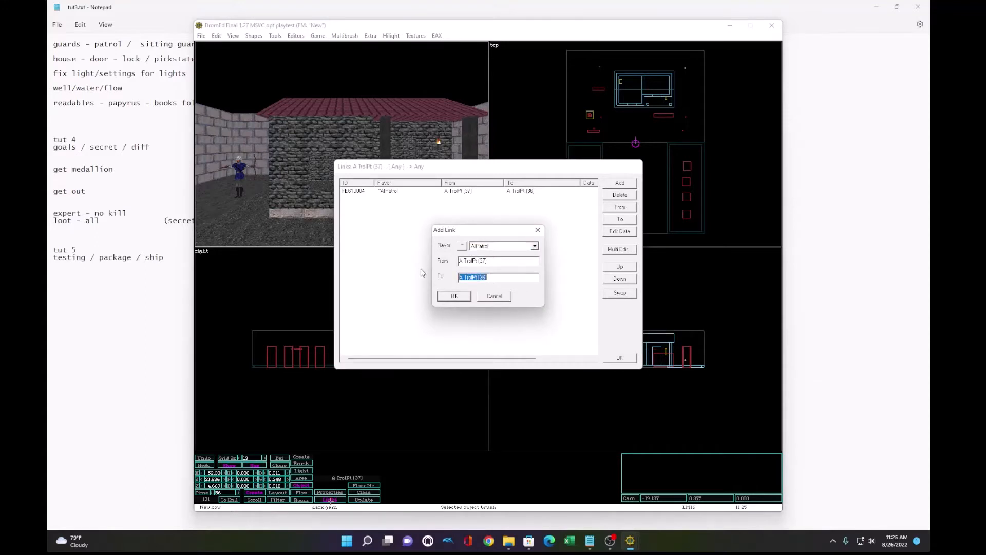
click(453, 296)
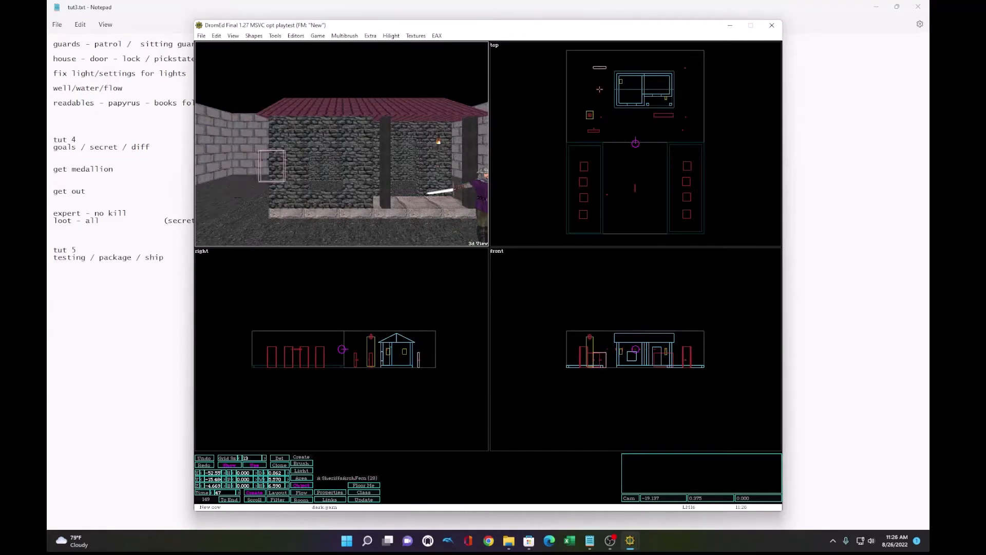
Step: Show the archer guard's properties with the Add property category menu listed
click(330, 492)
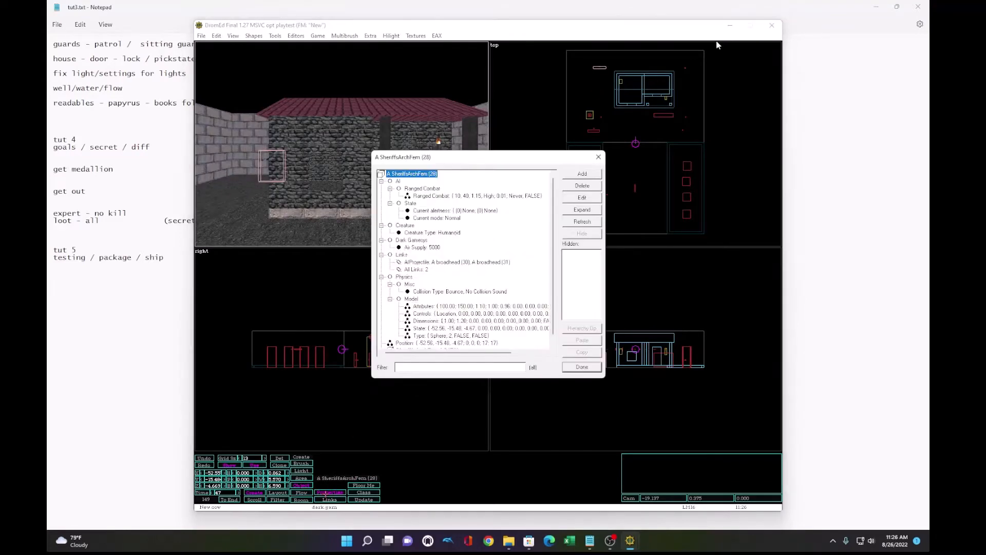
click(580, 174)
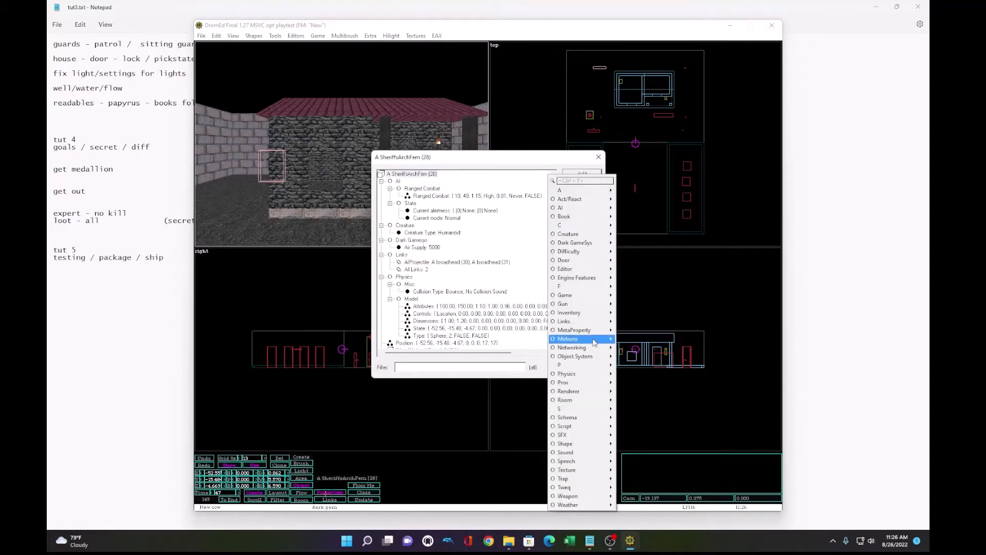
mouse_move(560, 208)
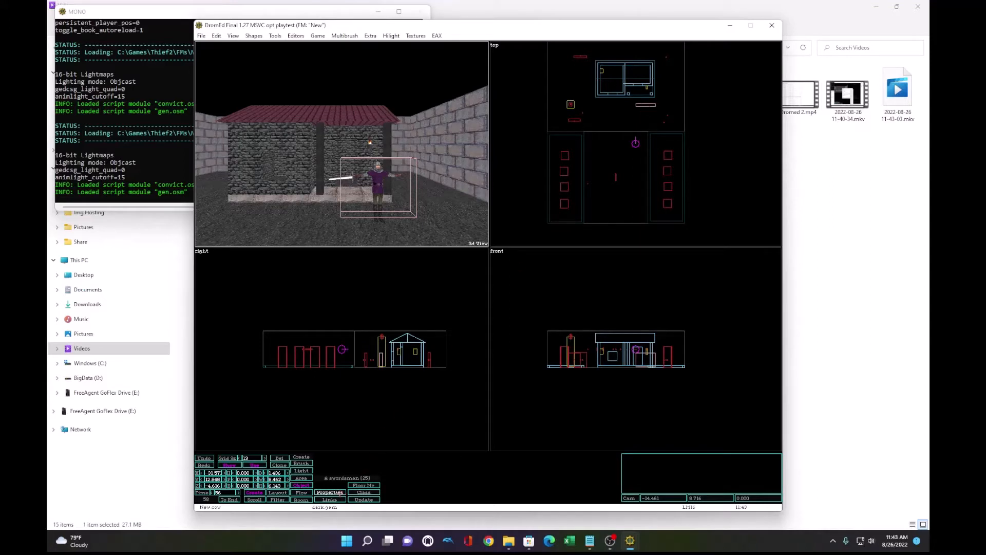
click(330, 492)
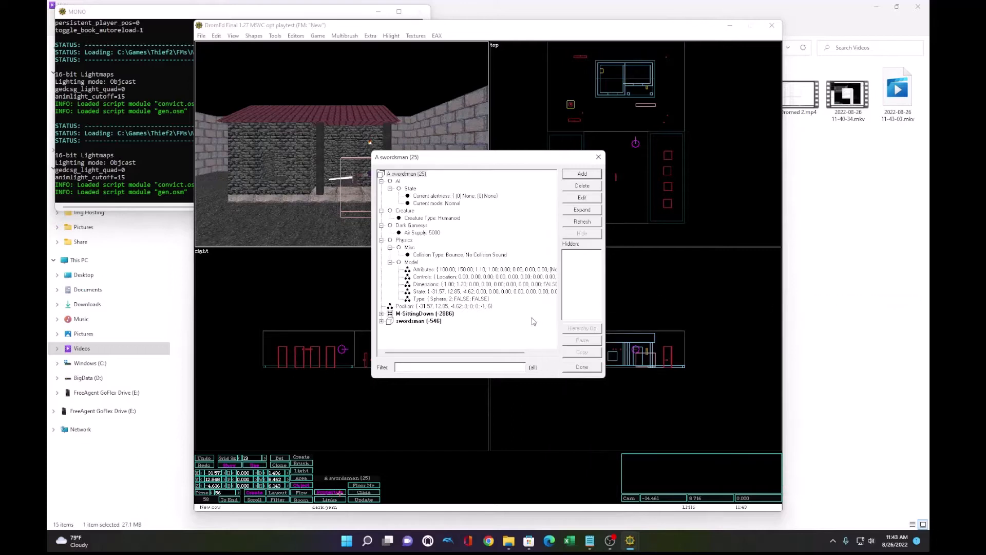
click(581, 366)
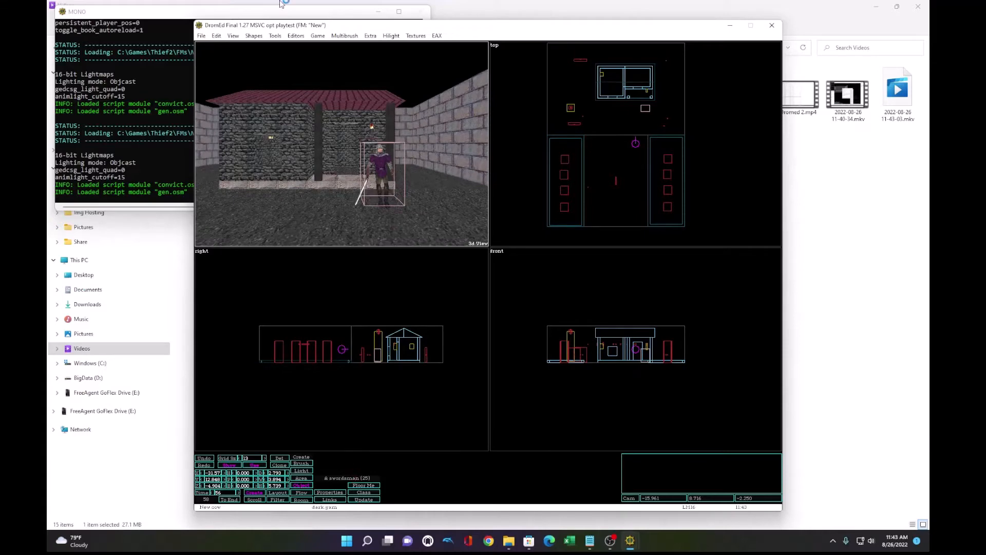
click(295, 35)
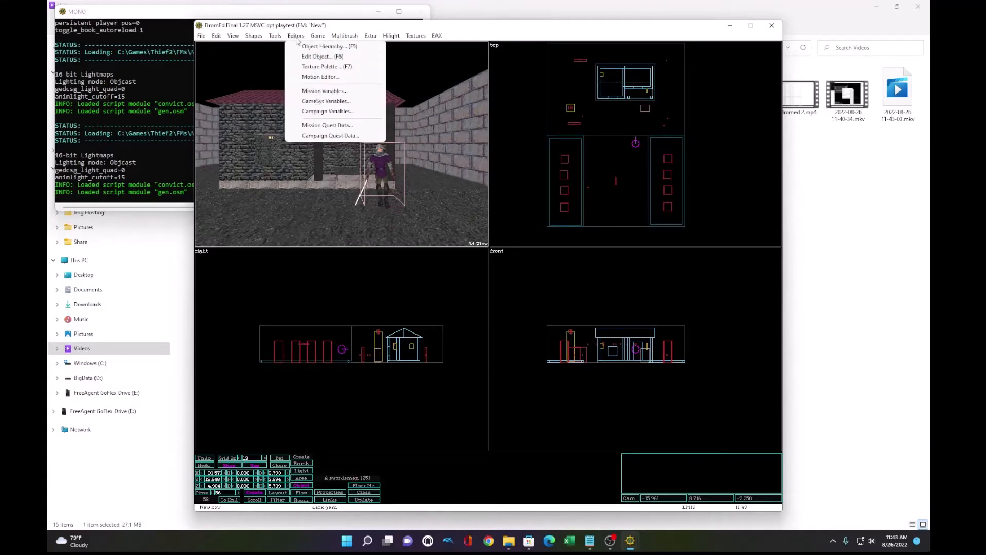
Step: Create a wooden chair from the Furniture category of the object hierarchy
click(323, 45)
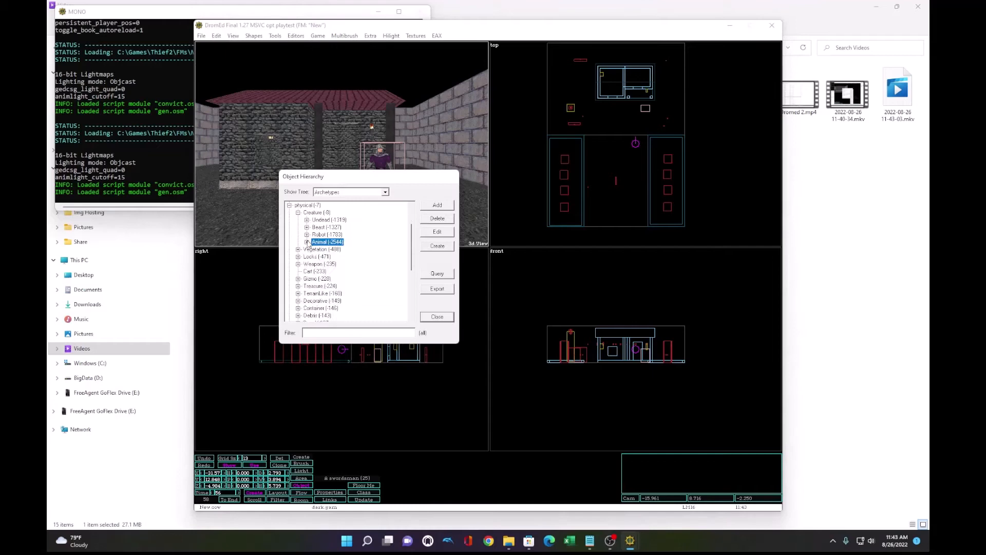
scroll(down, 3)
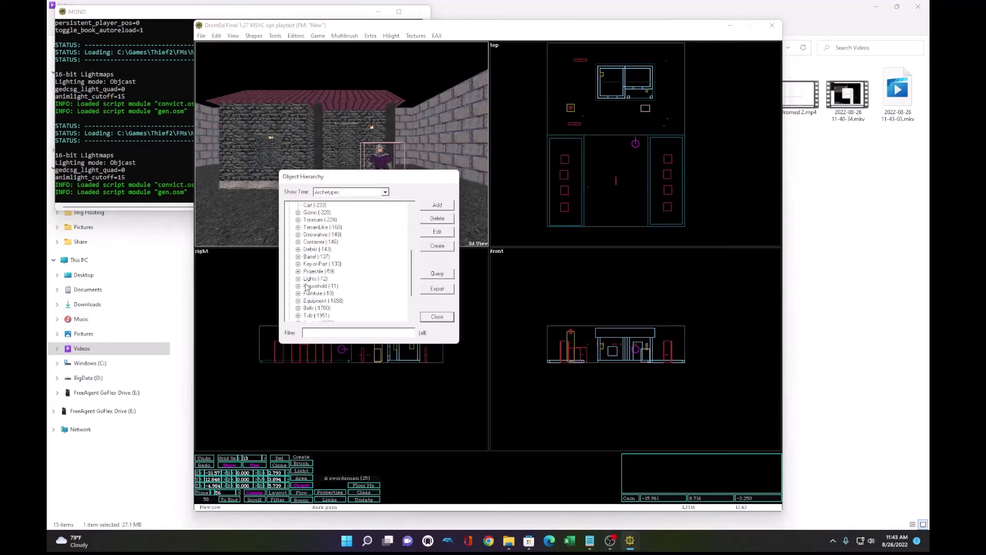
click(299, 293)
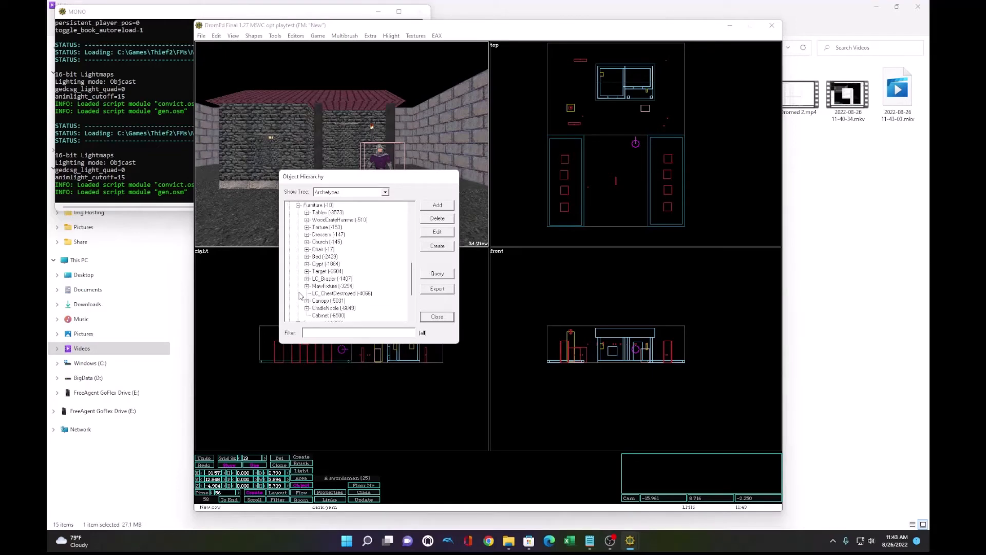
scroll(down, 3)
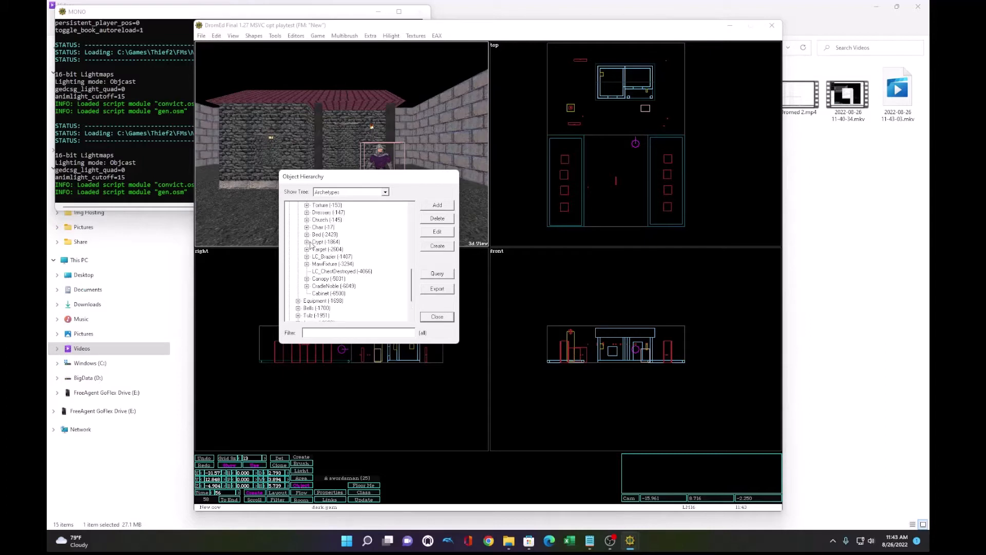
click(326, 220)
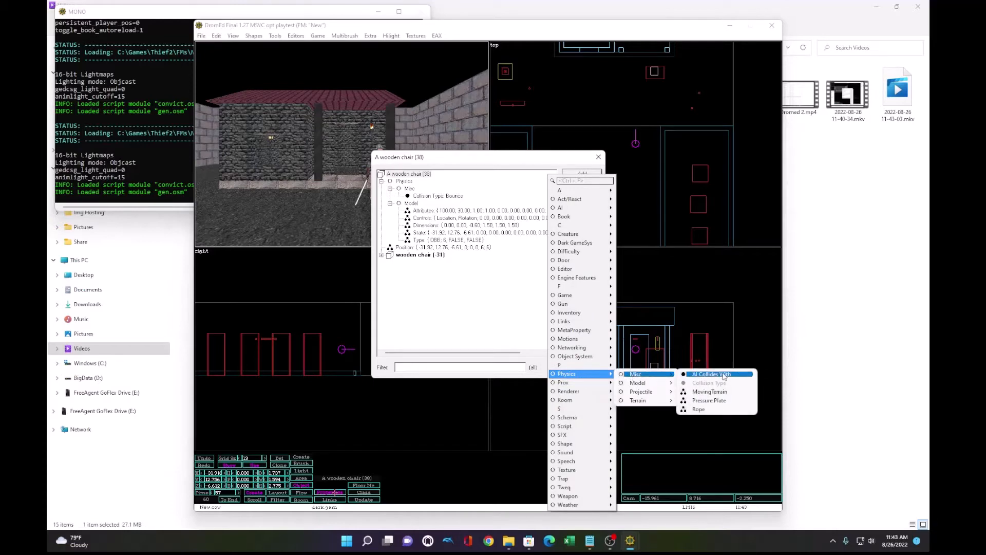
Step: Enable the AI Collides With physics property on the wooden chair
click(710, 374)
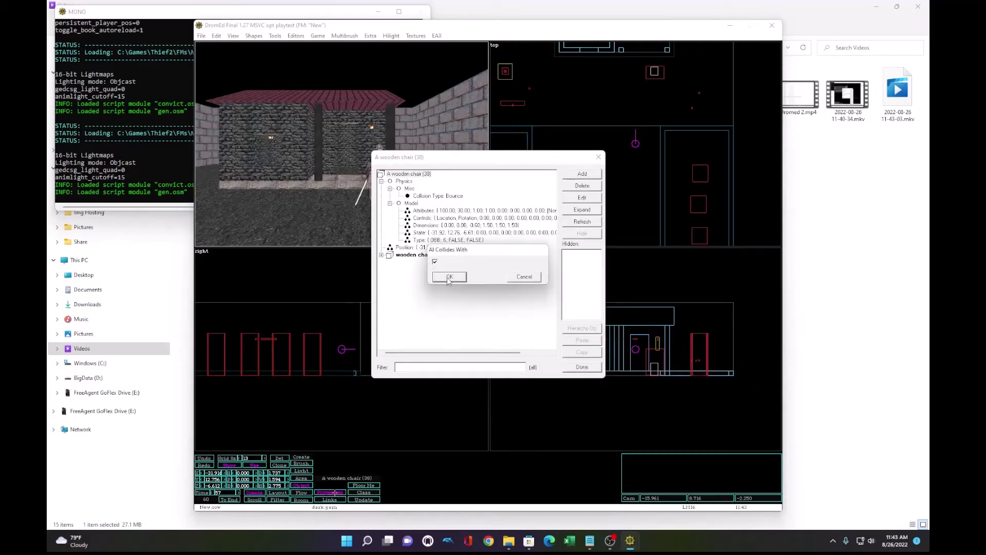
click(449, 277)
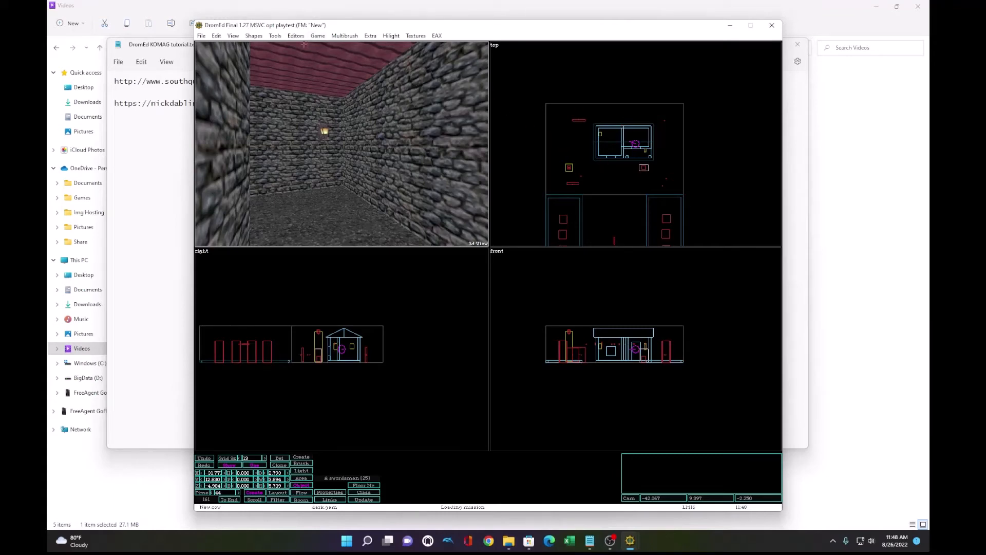
Step: Put all AI to sleep via Game > AI Sleep All
click(318, 35)
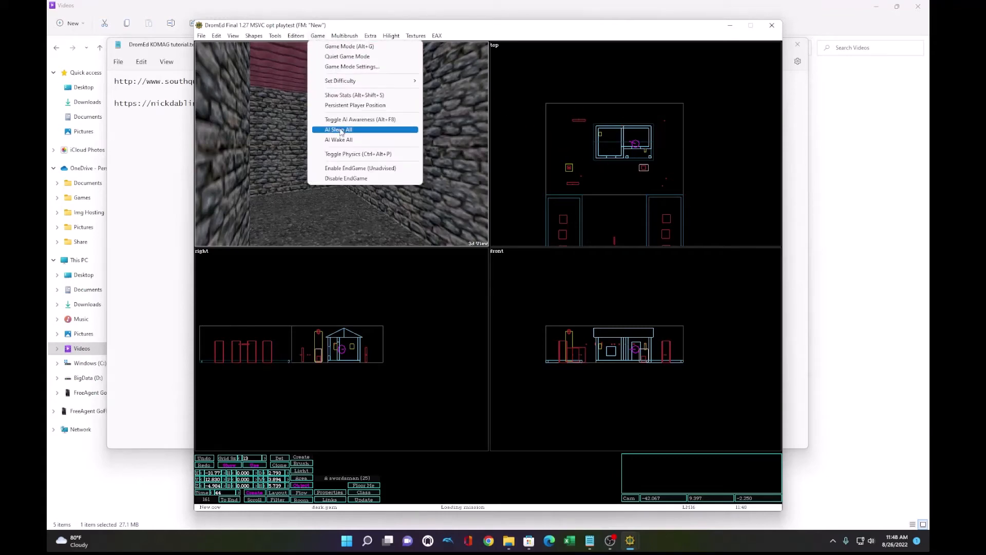
click(338, 129)
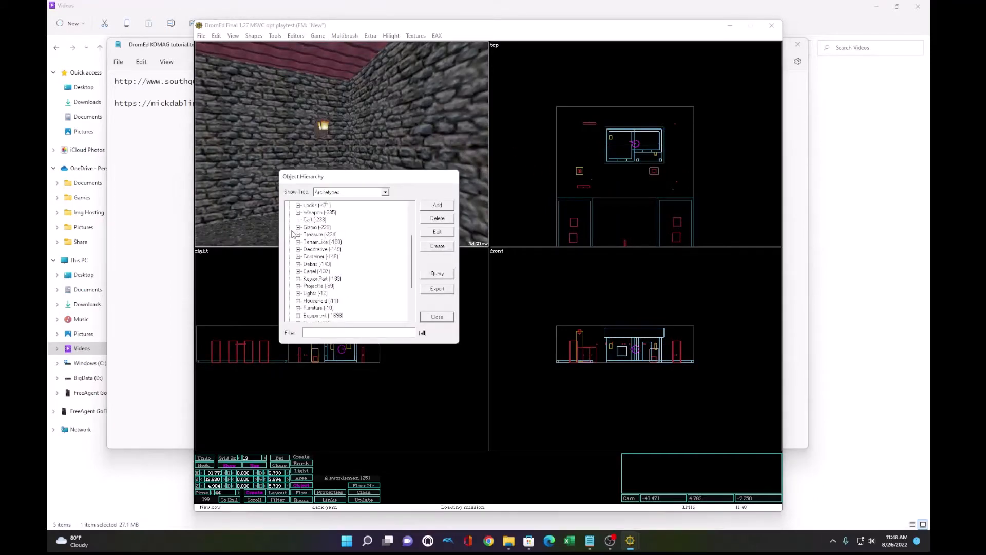
Step: Create a table from Furniture > Tables and place it inside the house
scroll(down, 3)
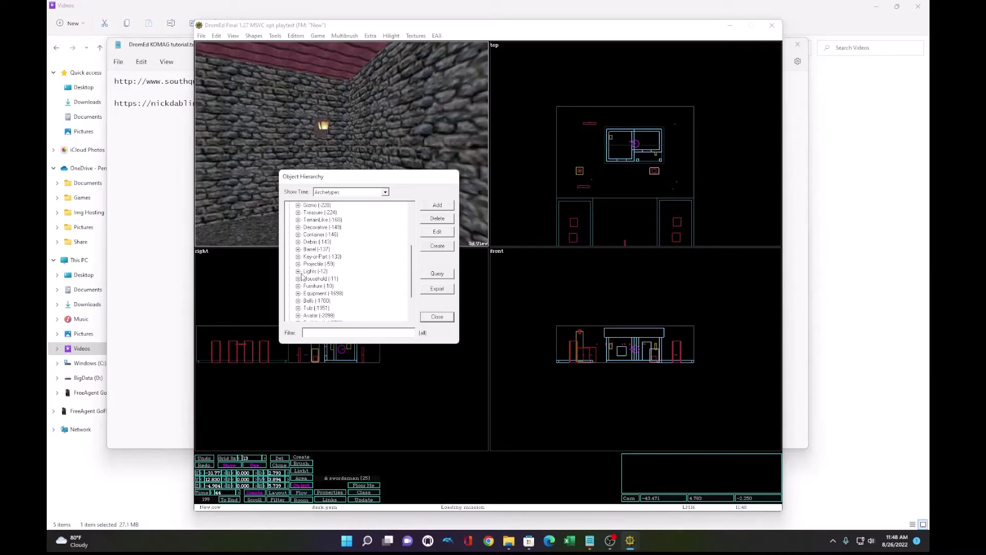
click(299, 285)
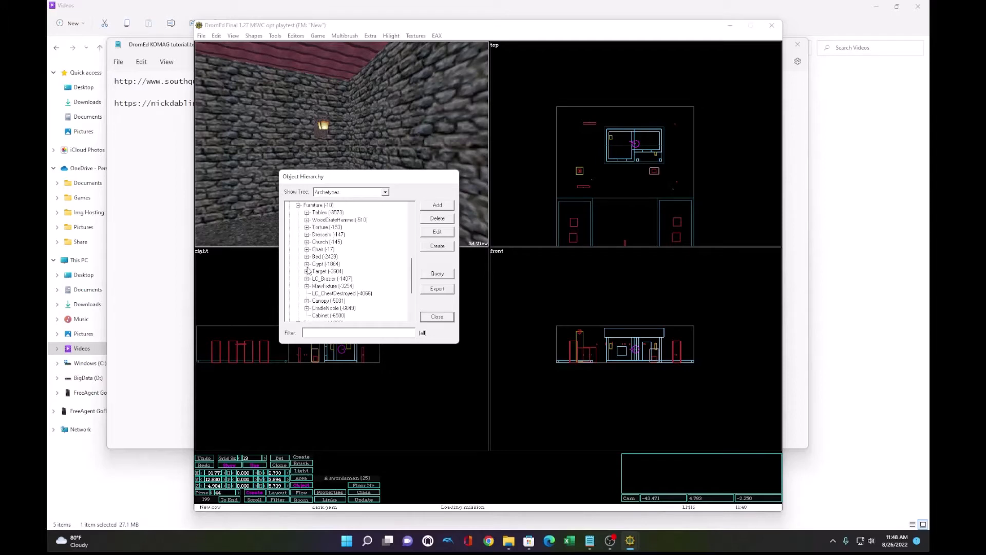
click(306, 212)
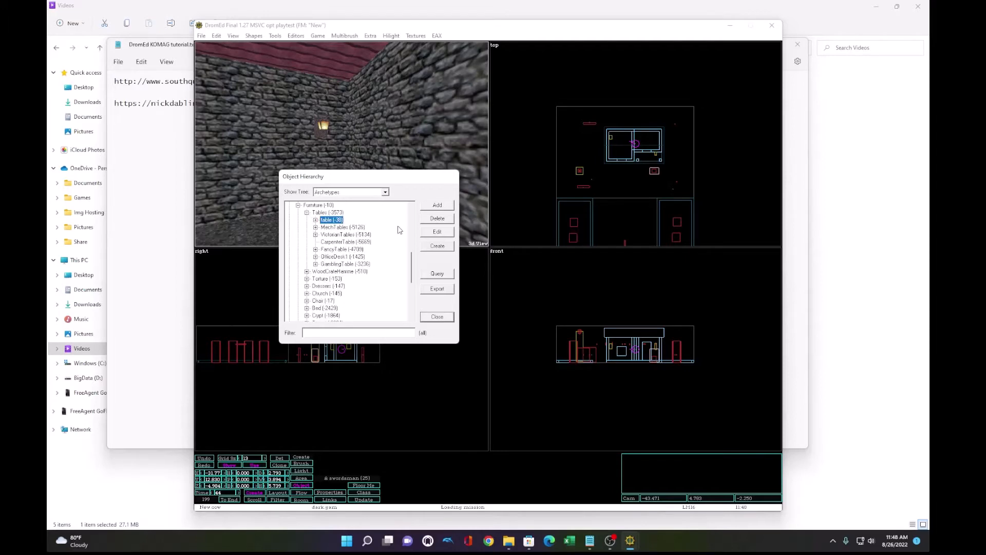
click(436, 317)
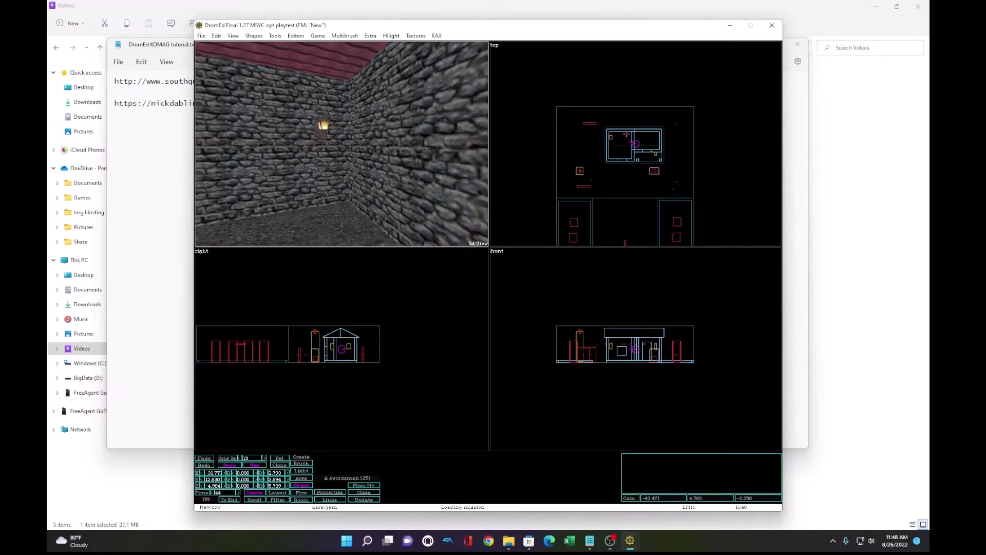
click(300, 456)
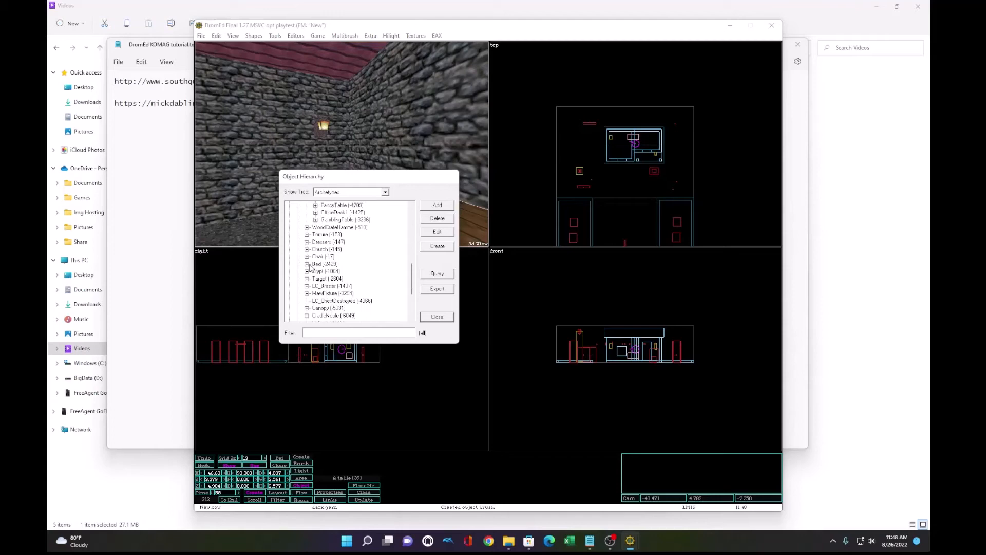
click(436, 316)
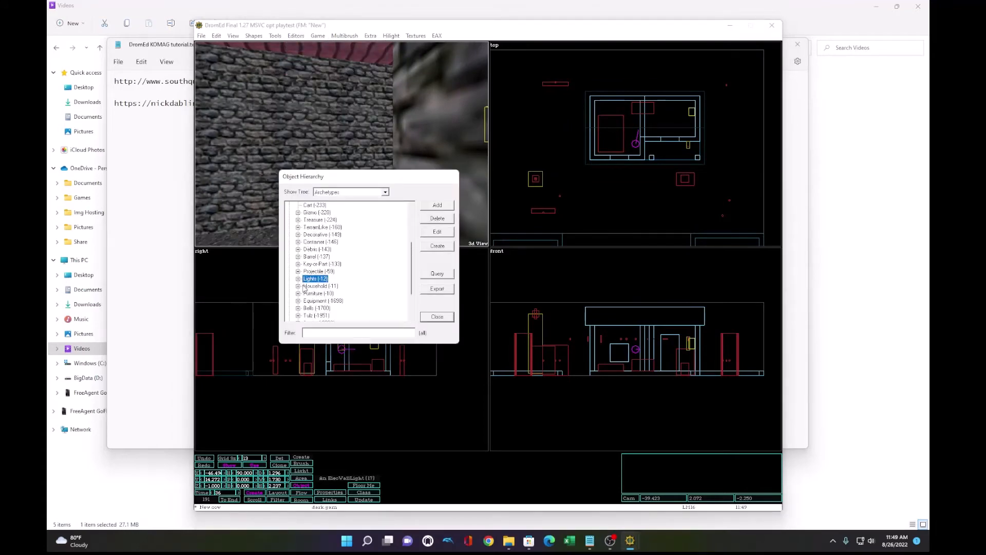
Step: Create a MoneyBox from Container > Chest and set it on the table
click(298, 241)
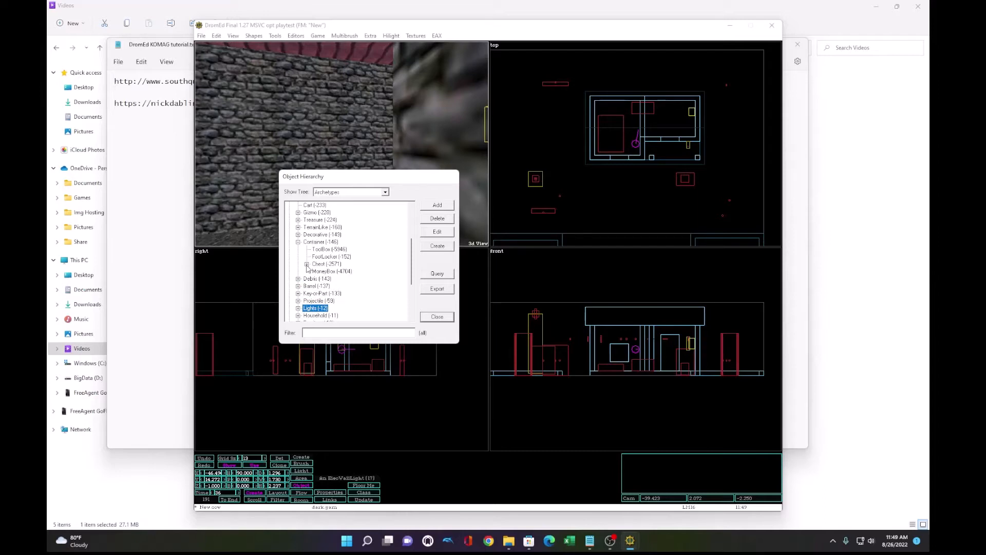
click(307, 264)
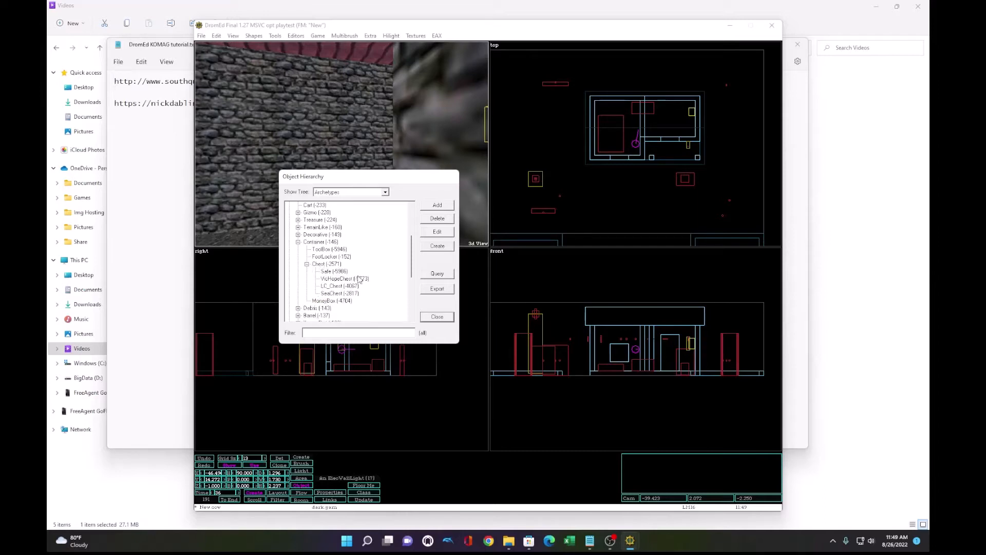
click(436, 316)
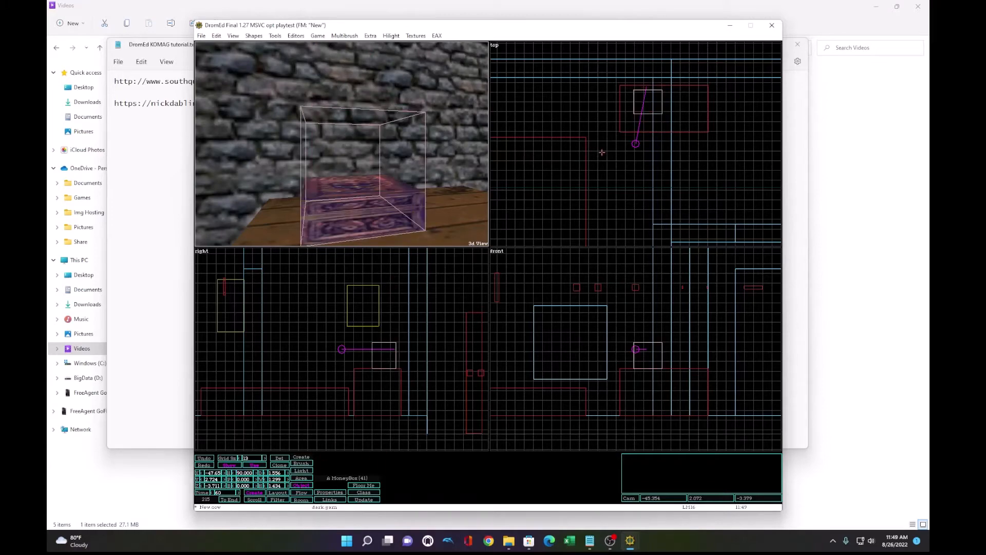
Step: Create a KeeperMedal from the object hierarchy and place it on the table
click(294, 35)
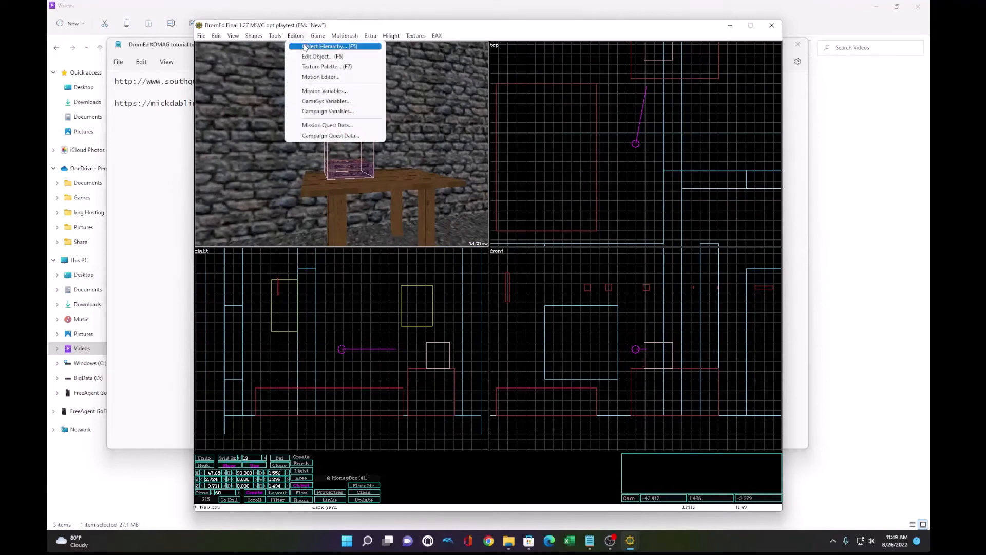
click(326, 46)
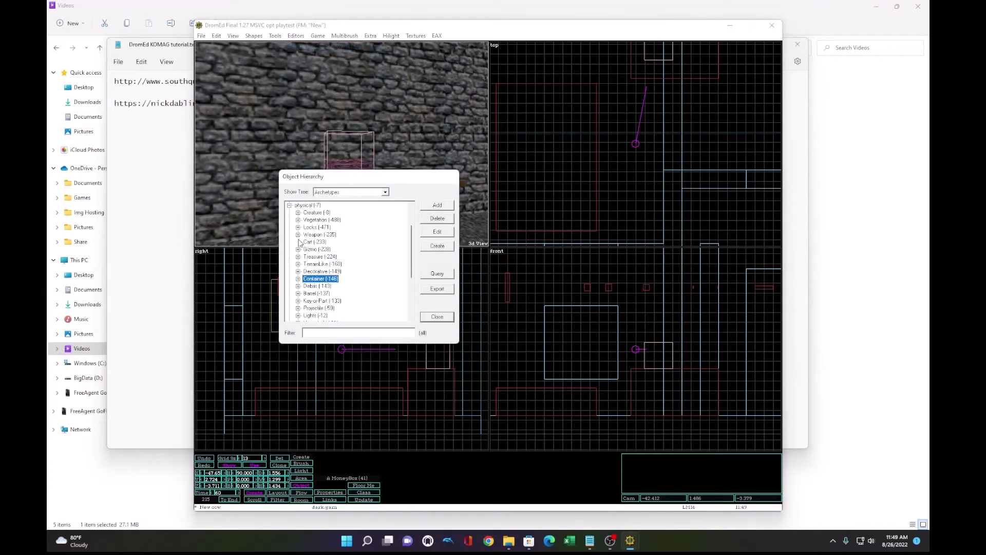
click(299, 257)
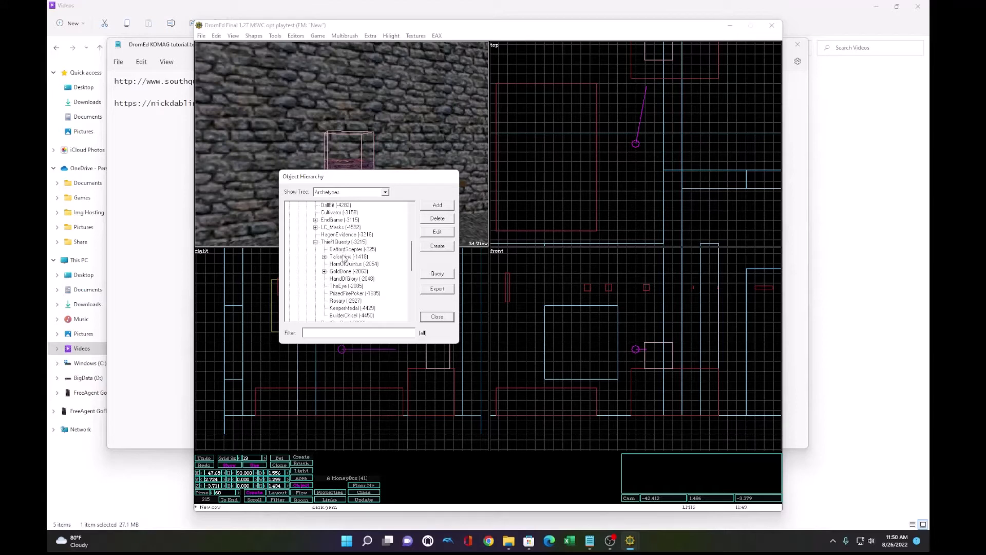
click(353, 285)
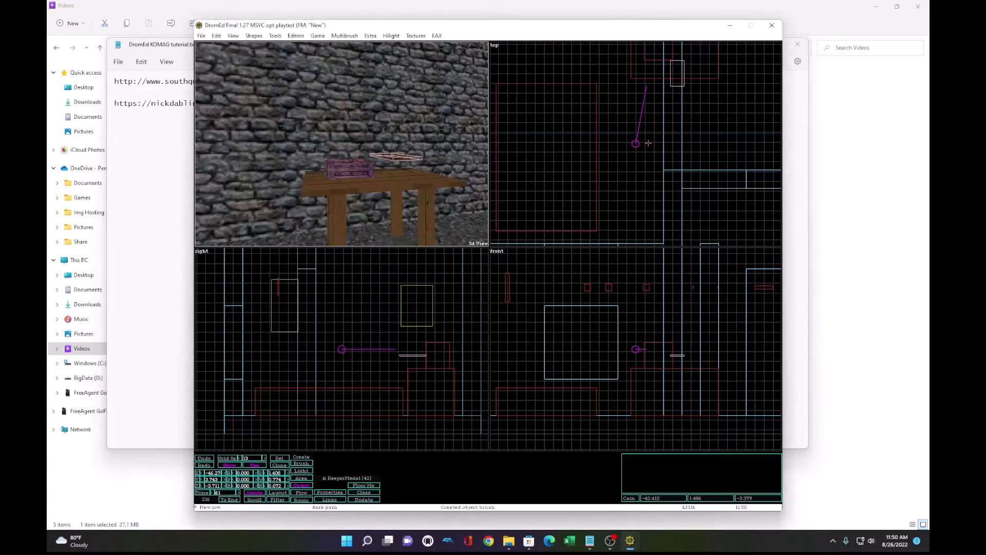
mouse_move(595, 104)
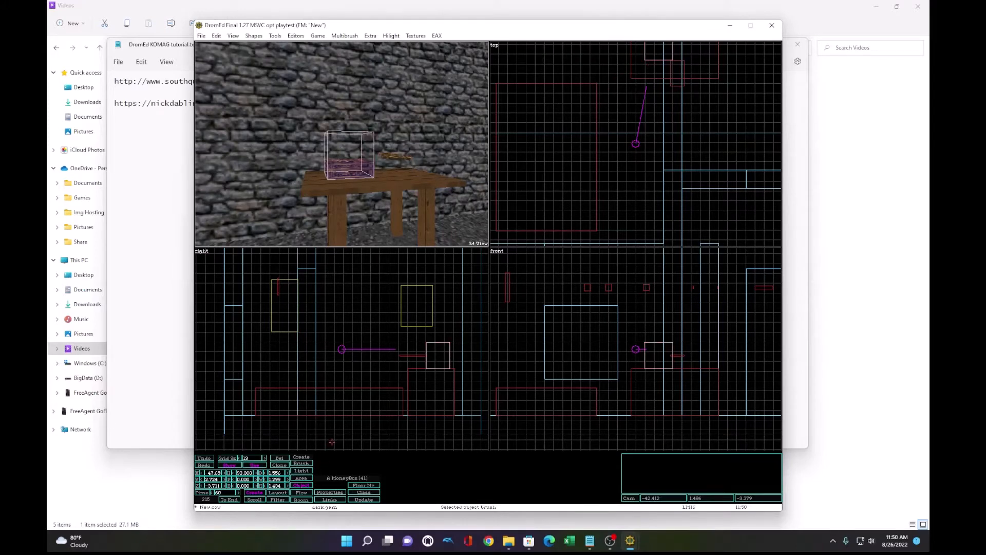
Step: Add a Contains link from the MoneyBox to the KeeperMedal (42)
click(330, 499)
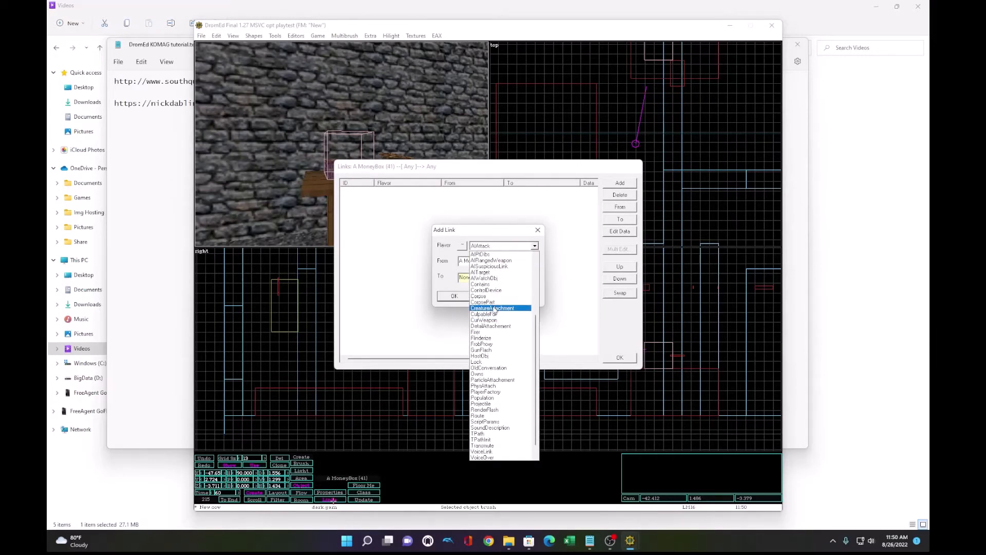
click(480, 284)
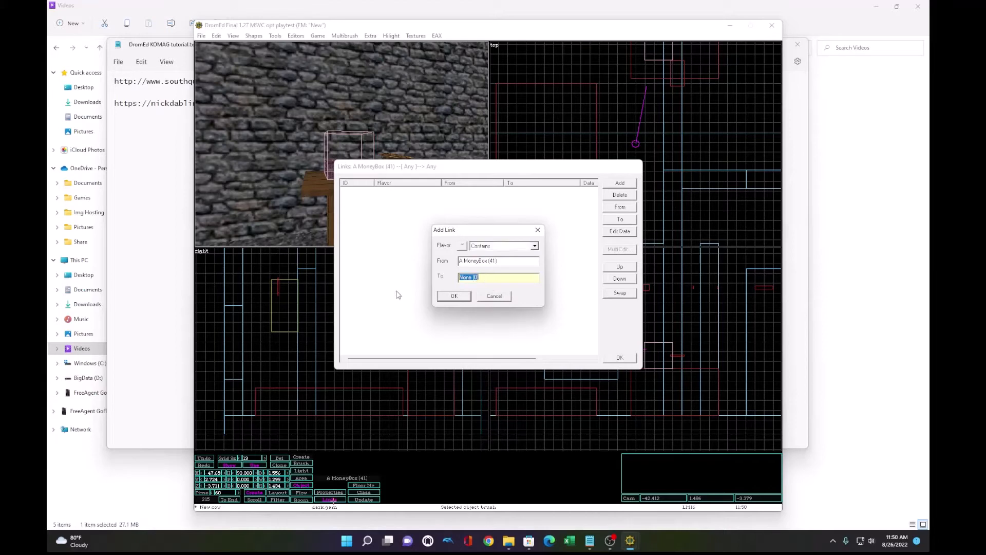
click(453, 296)
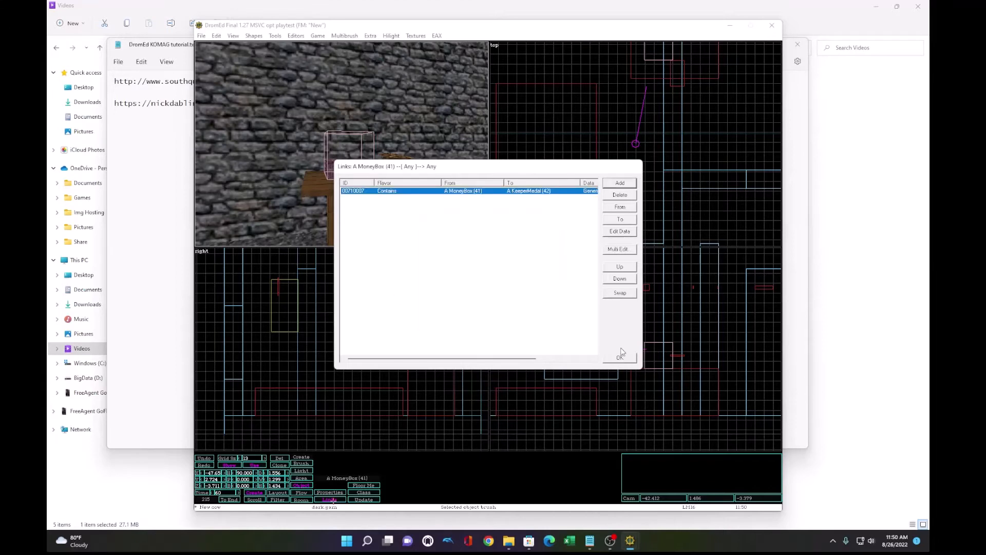
click(620, 356)
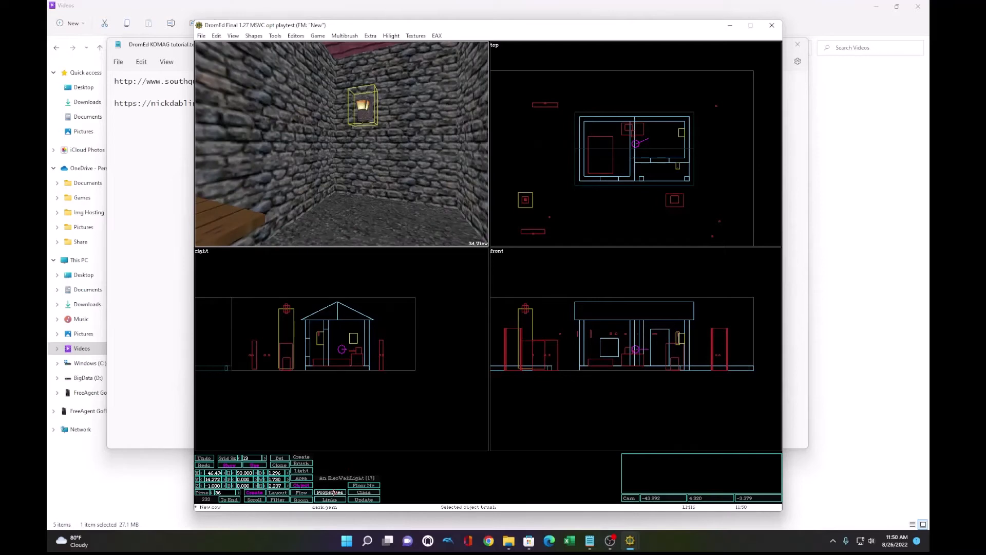
Step: Set the wall torch's Anim Light radius to 40
click(329, 492)
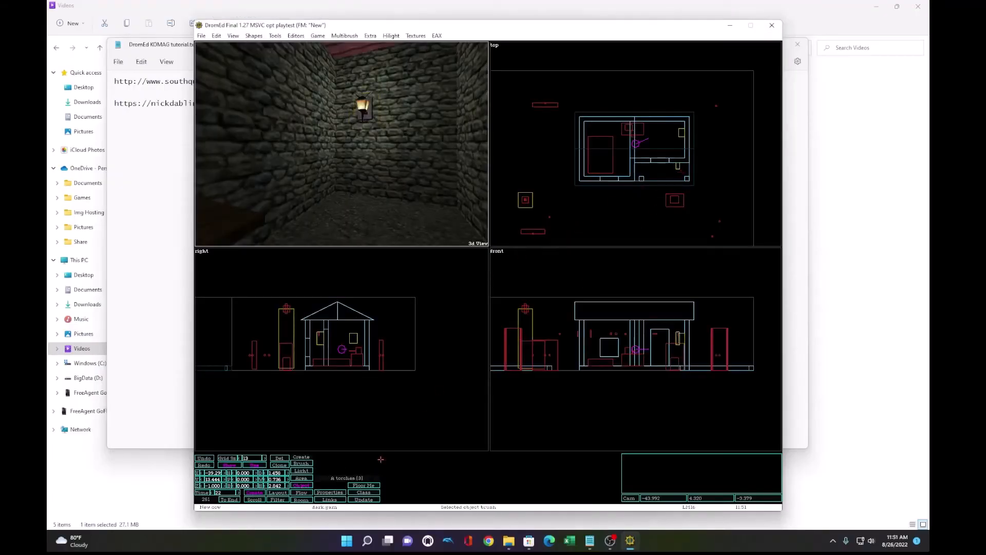
click(329, 492)
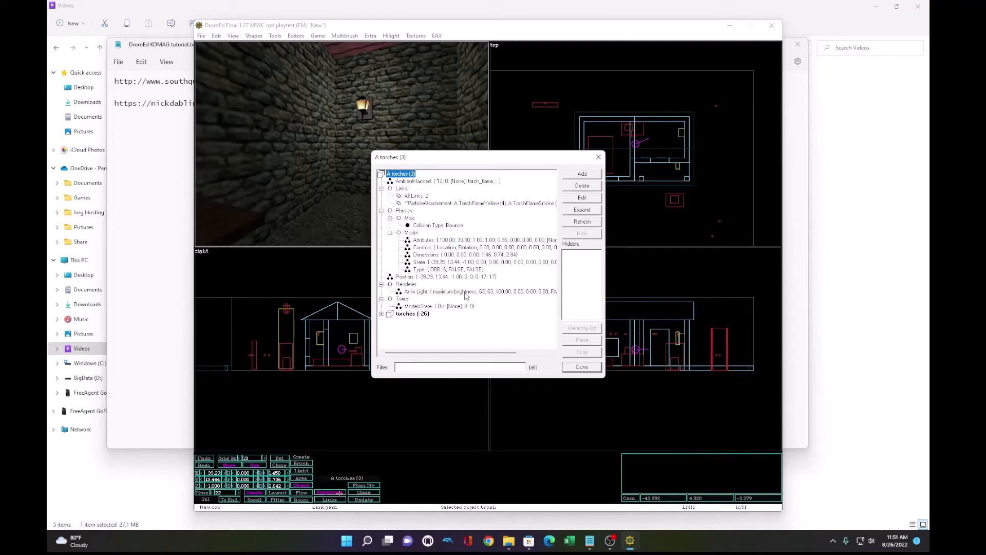
double_click(414, 291)
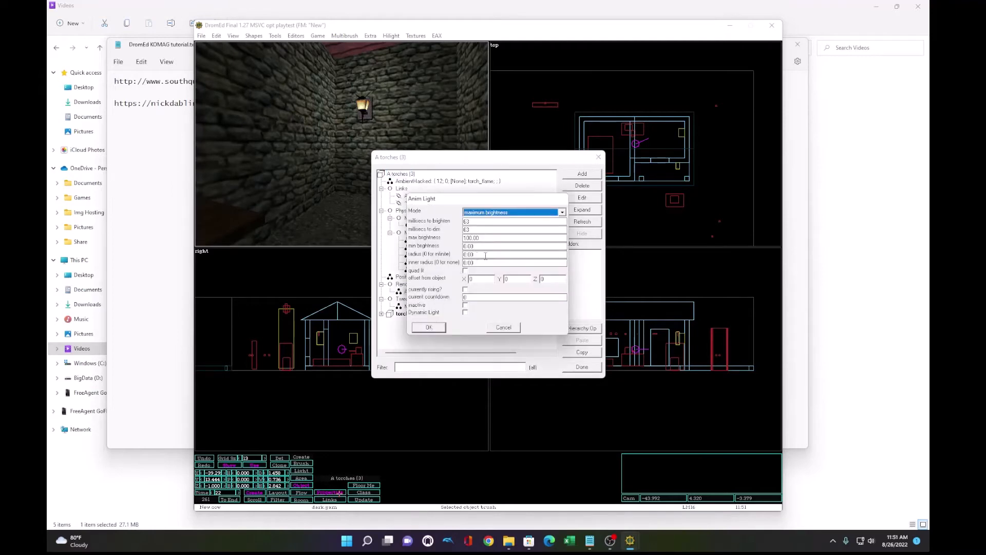
text(40)
click(515, 261)
text(30)
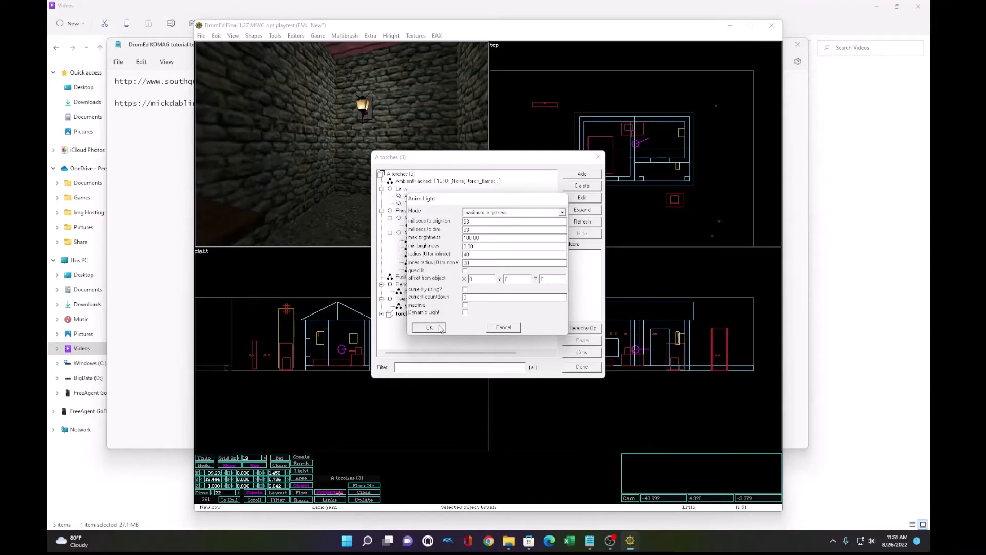
click(429, 326)
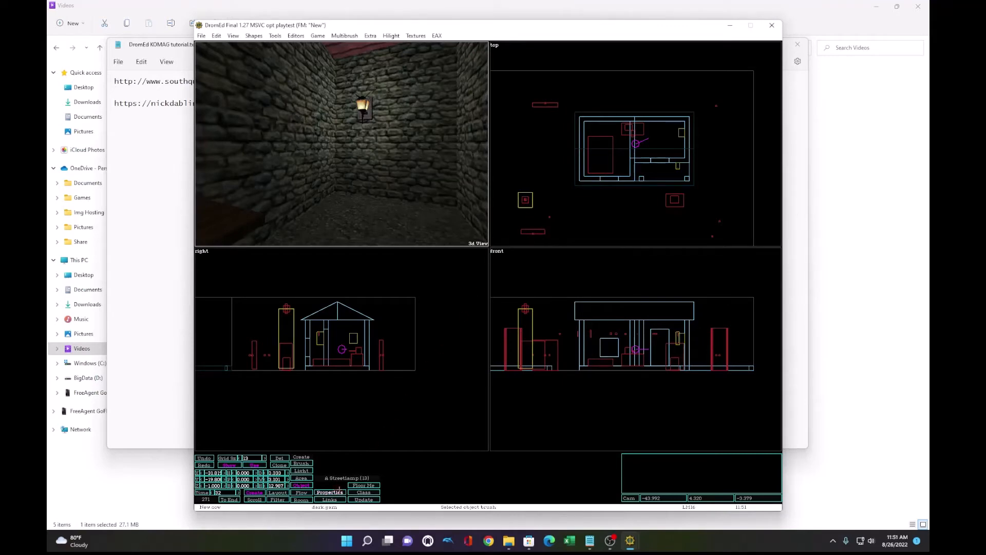
Step: Set the Streetlamp's Light radius value to 50
click(329, 492)
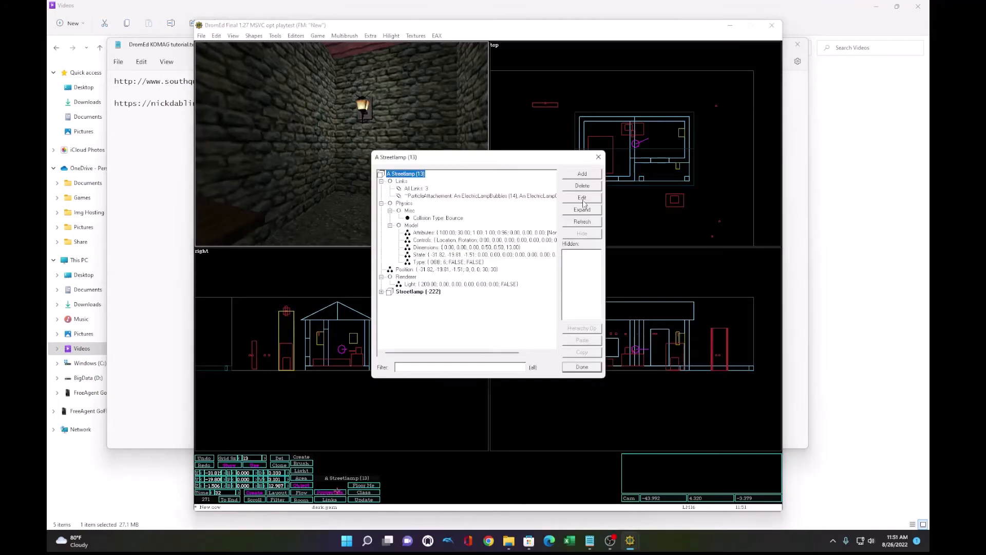
click(581, 197)
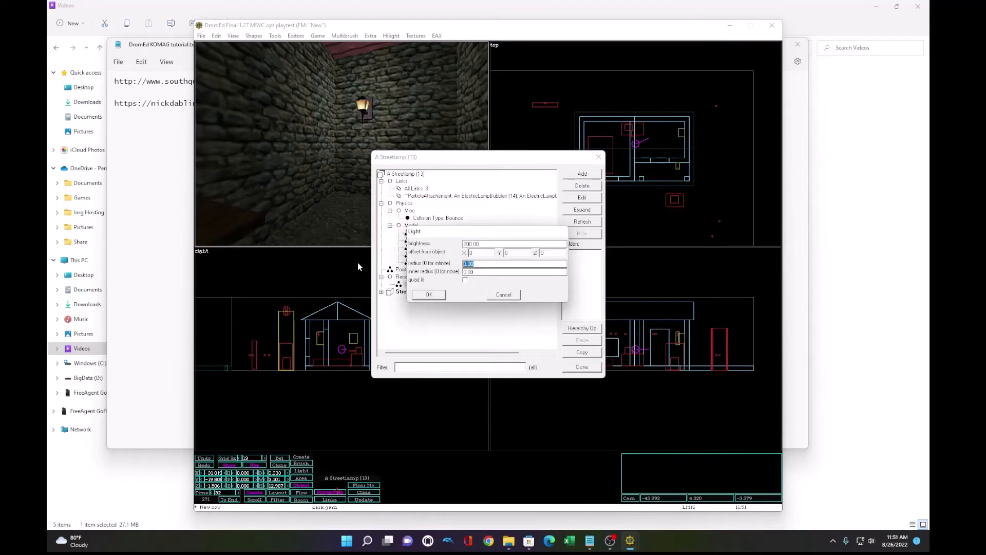
click(514, 272)
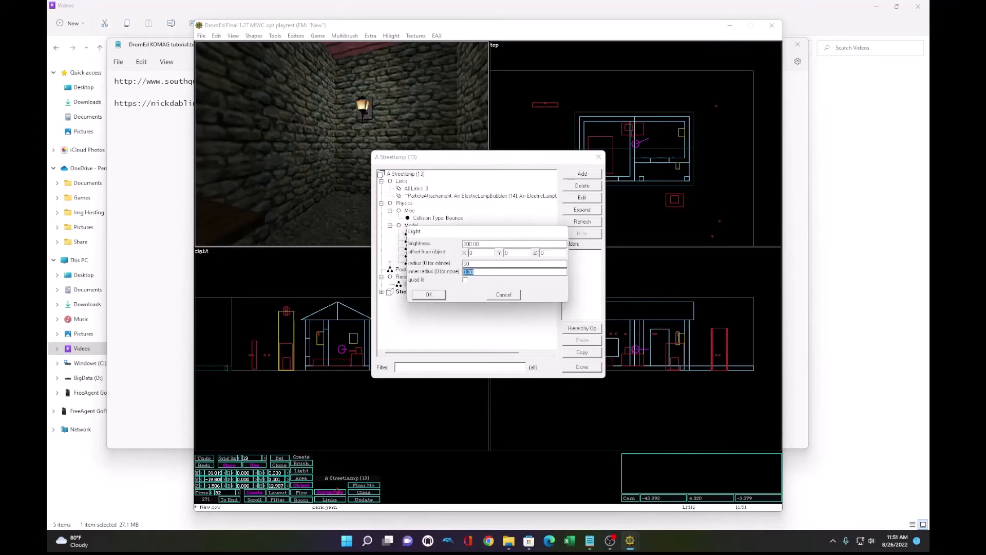
text(50)
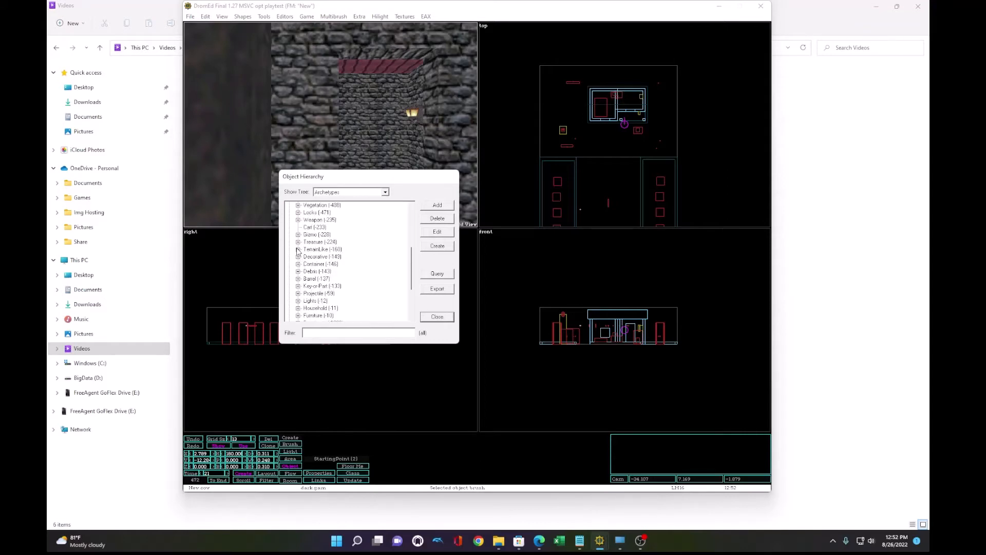
Step: Create a ReinfWood4x8 door from TerrainLike > Door > door4x8
click(299, 249)
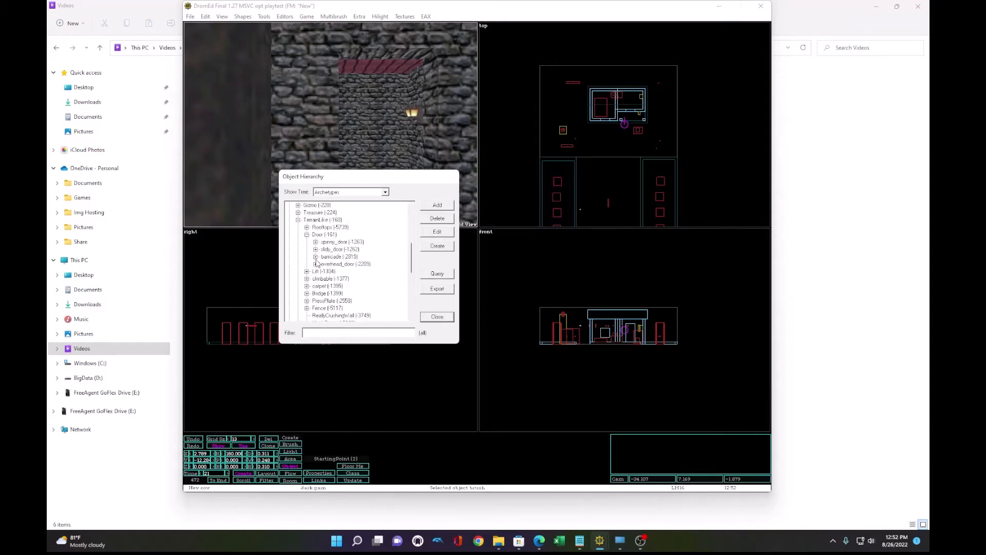
scroll(down, 3)
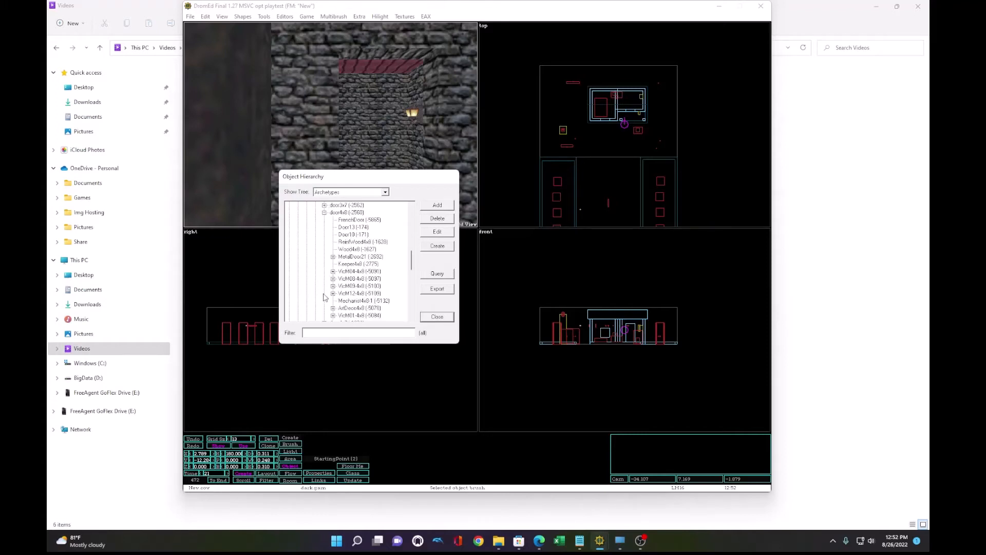
scroll(down, 3)
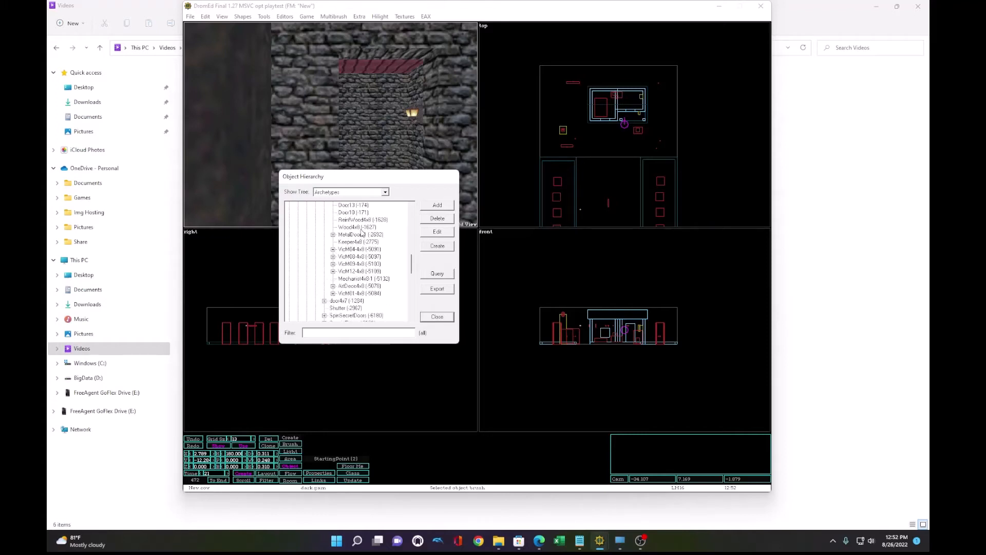
click(437, 316)
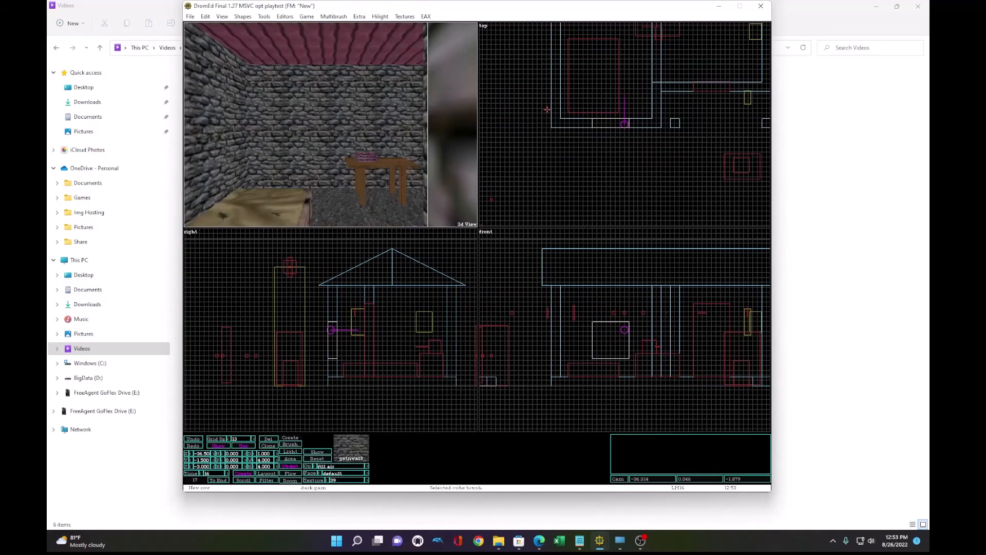
Step: Create a TransWin window from TerrainLike > Windows and show its properties
click(284, 17)
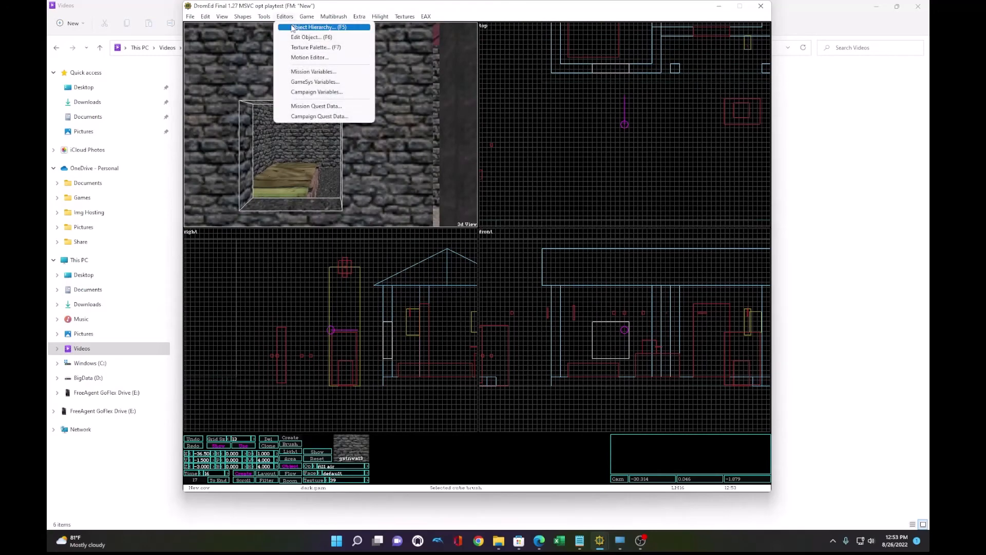
click(317, 27)
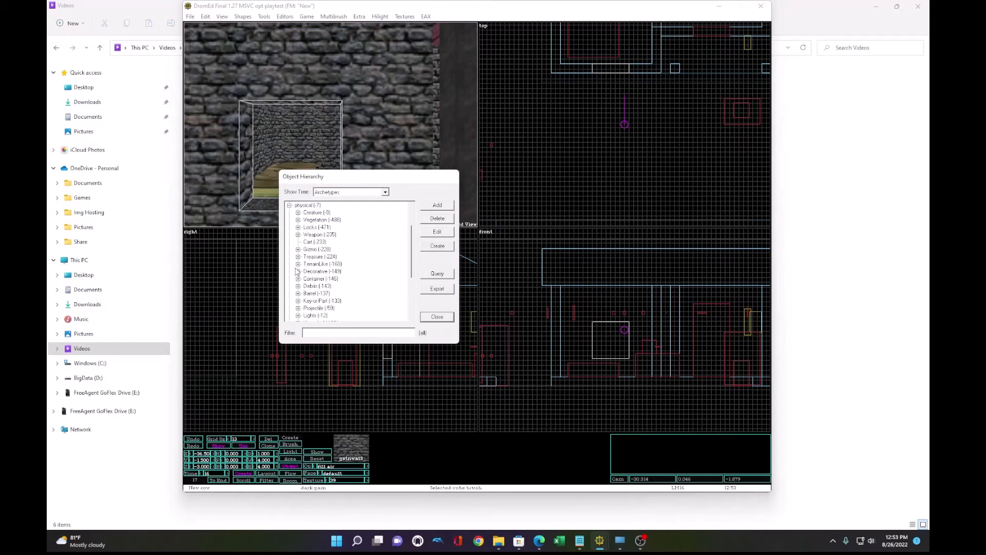
scroll(down, 3)
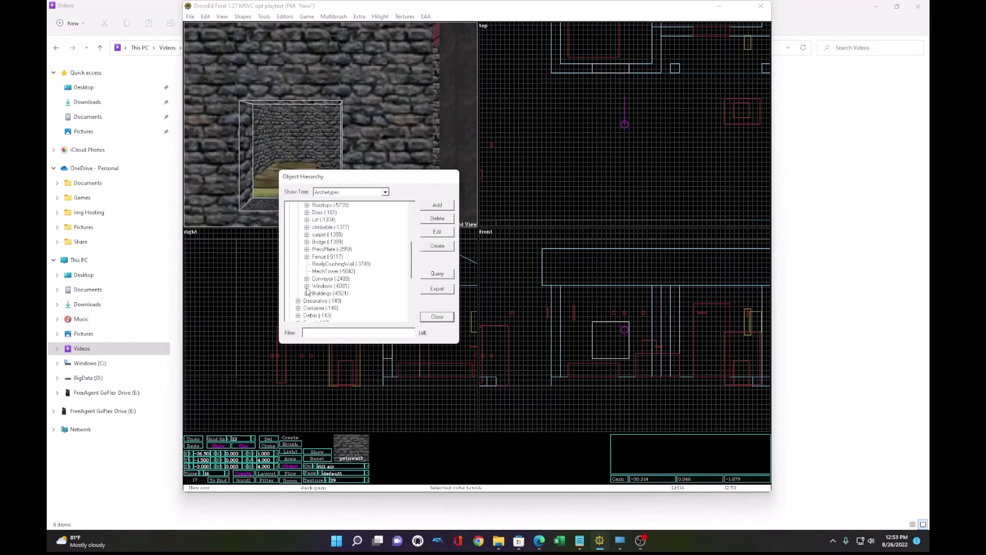
click(307, 286)
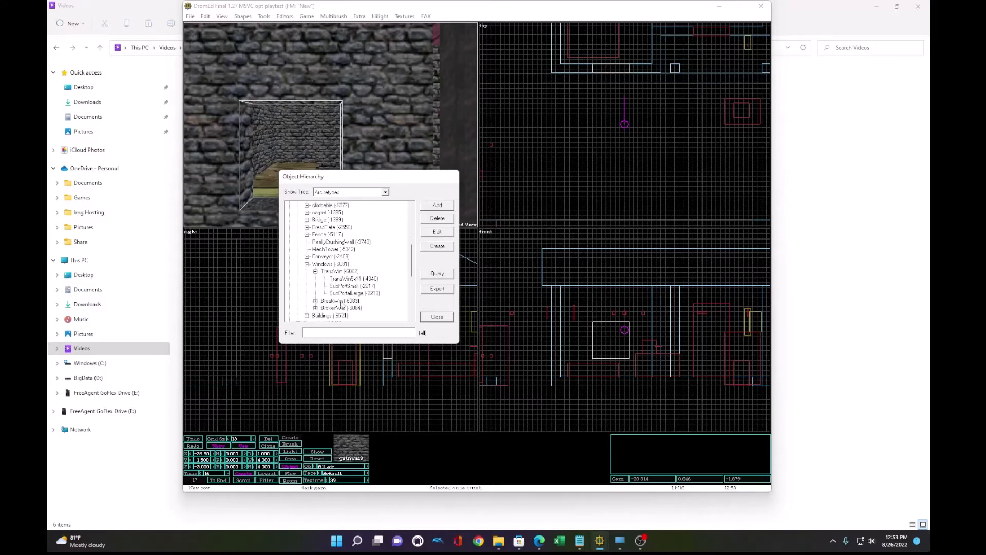
click(335, 270)
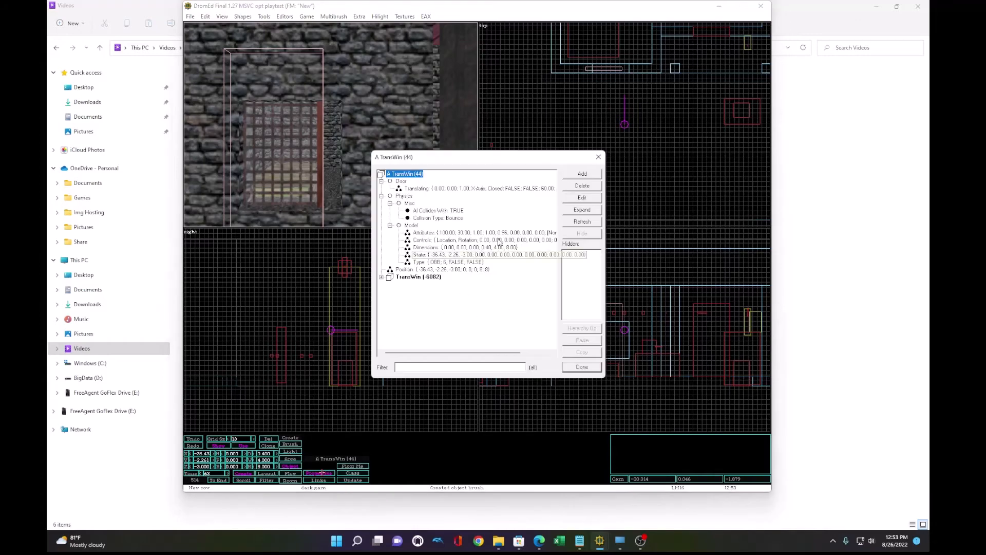
Step: Add a Shape > Scale property of 3 x 3 x 0.5 to the TransWin window
click(581, 173)
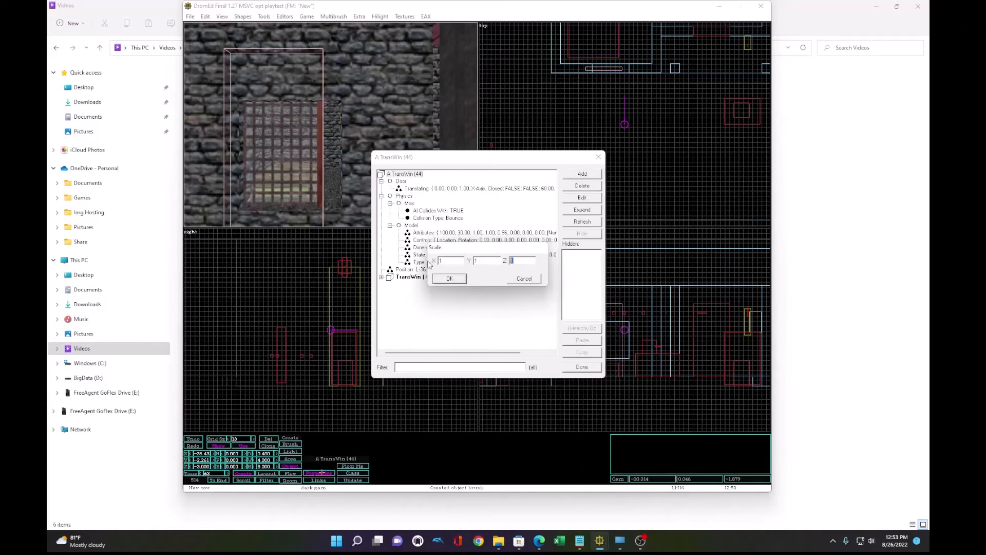
text(5)
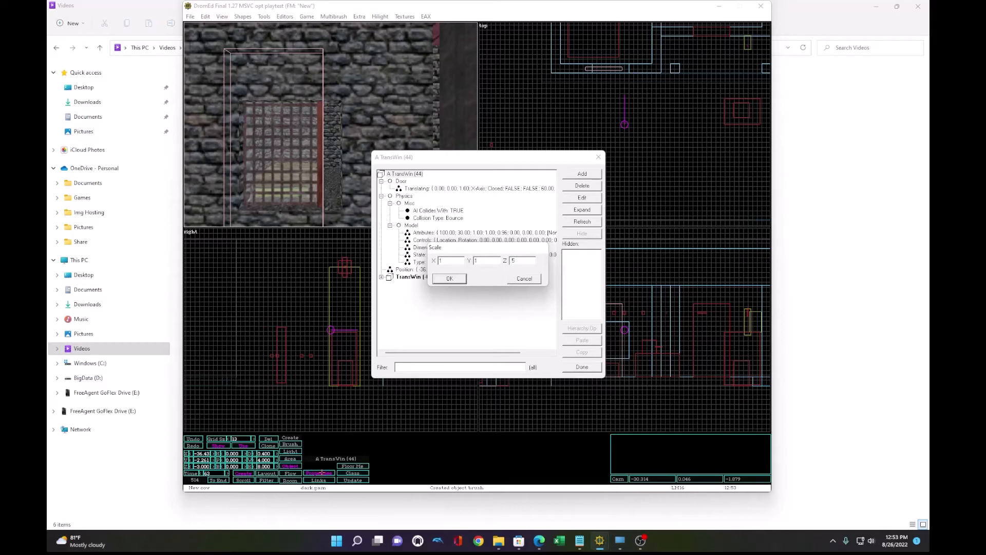
click(449, 278)
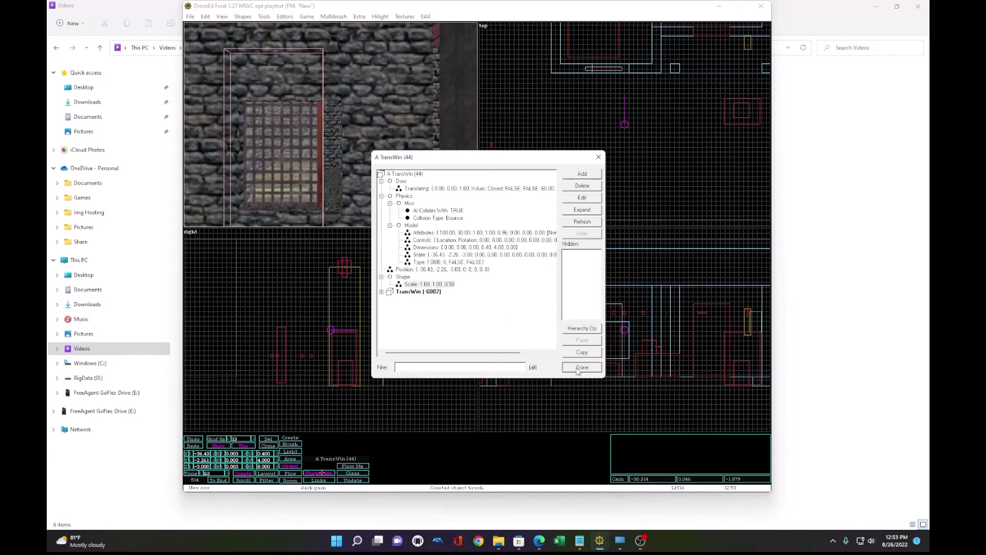
click(580, 368)
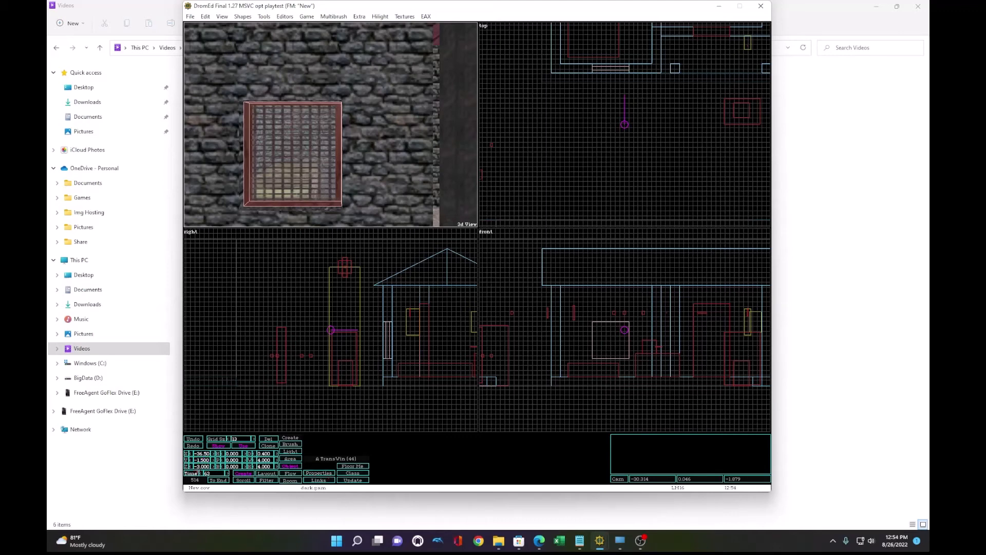
mouse_move(518, 539)
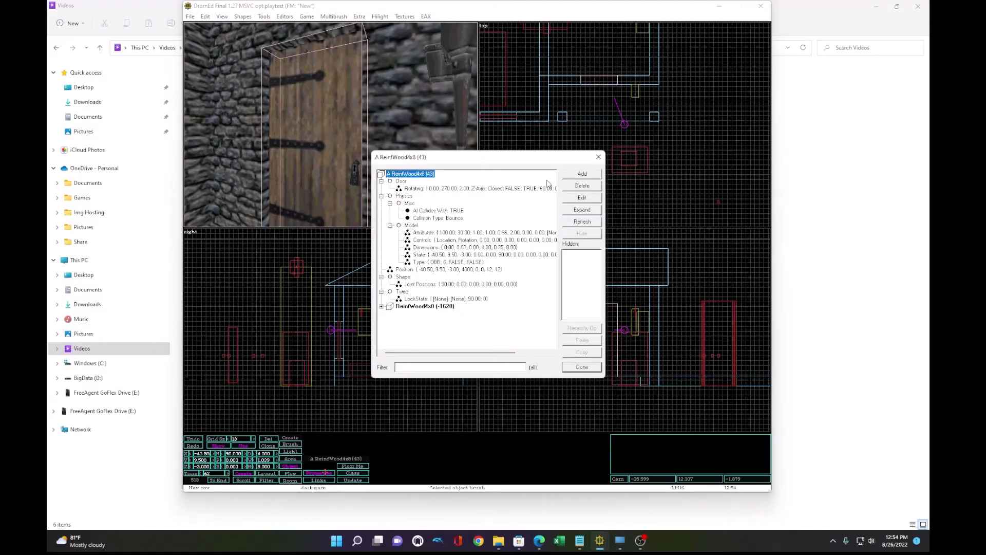
Step: Add a Locked (TRUE) property and a PickCfg lockpick configuration to the door
click(580, 174)
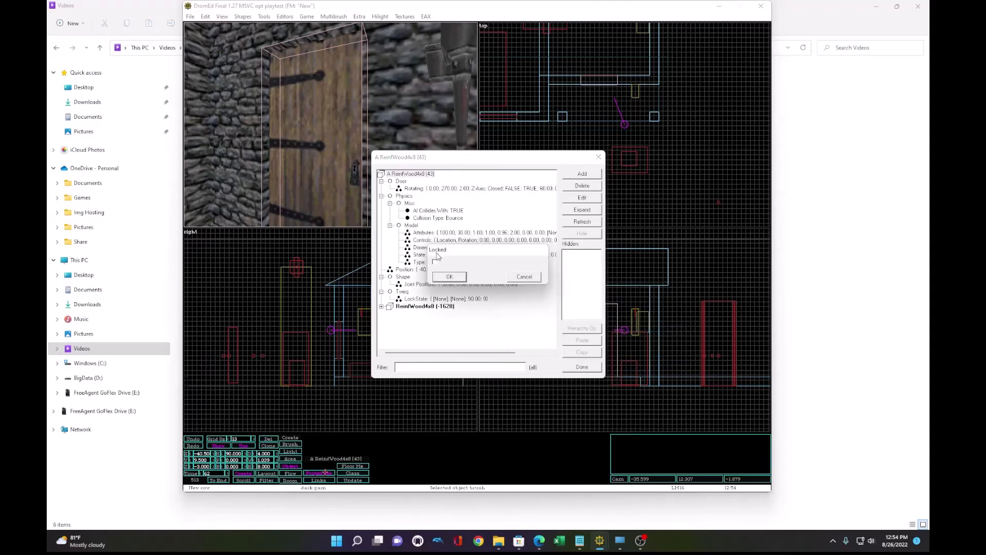
click(449, 276)
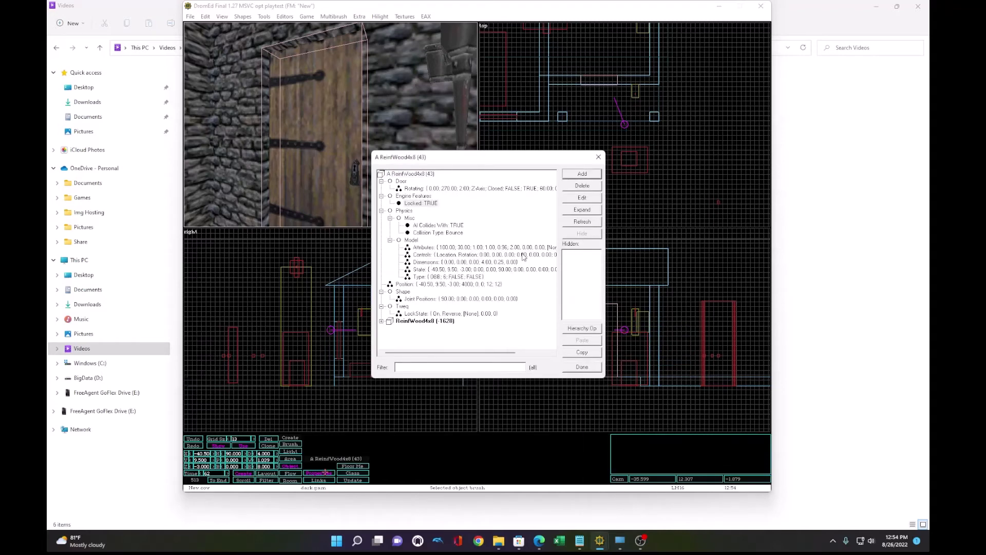
click(581, 174)
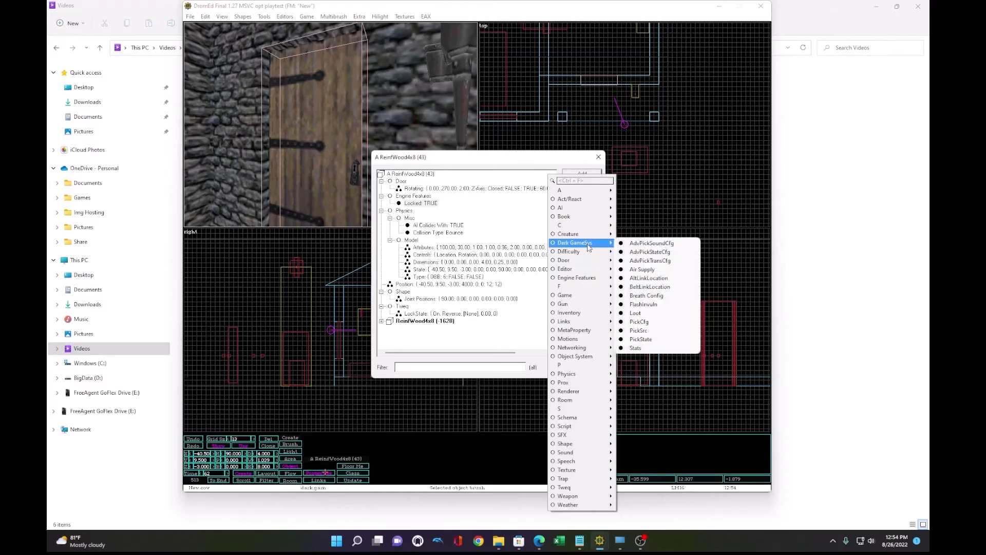
mouse_move(639, 322)
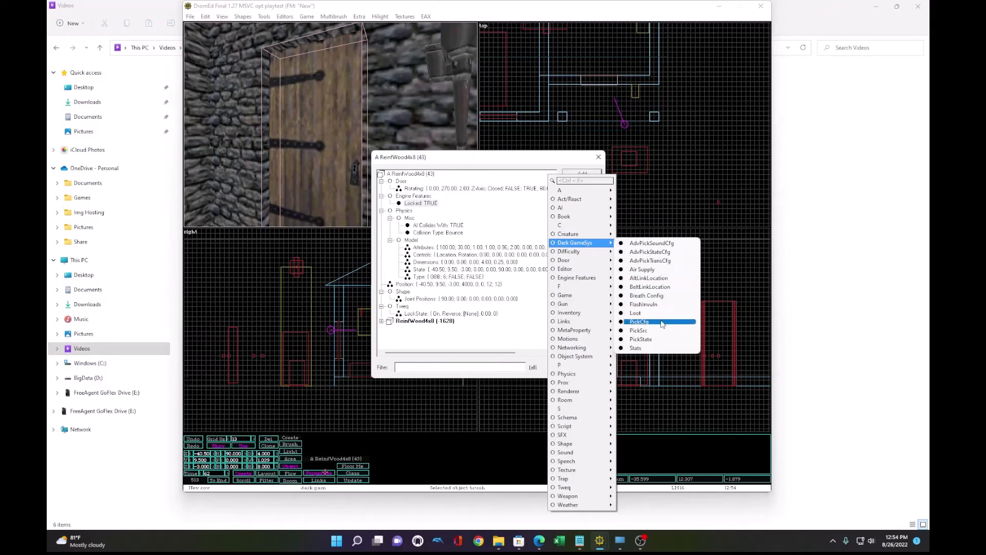
click(639, 322)
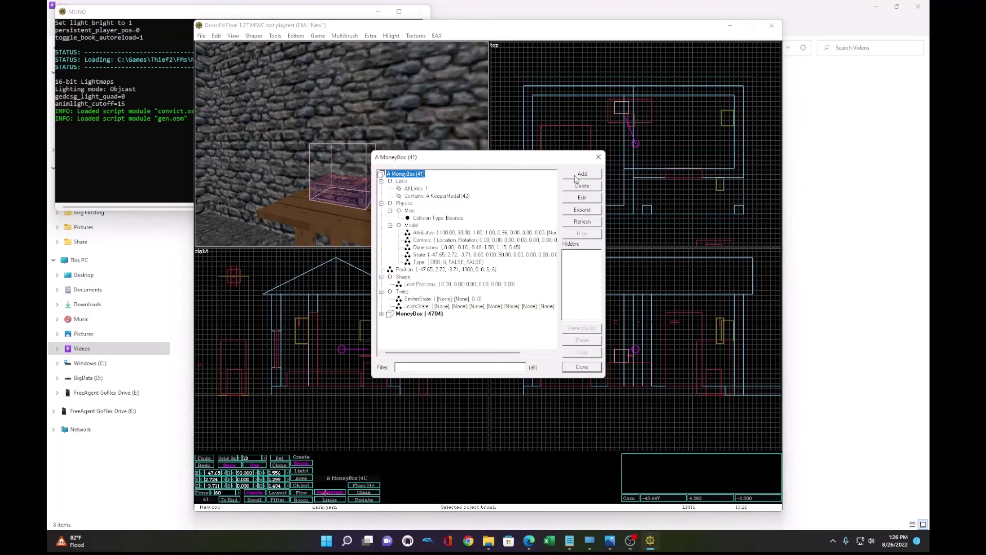
Step: Add Locked (TRUE) and a KeyDst with RegionMask and LockID to the money box
click(581, 173)
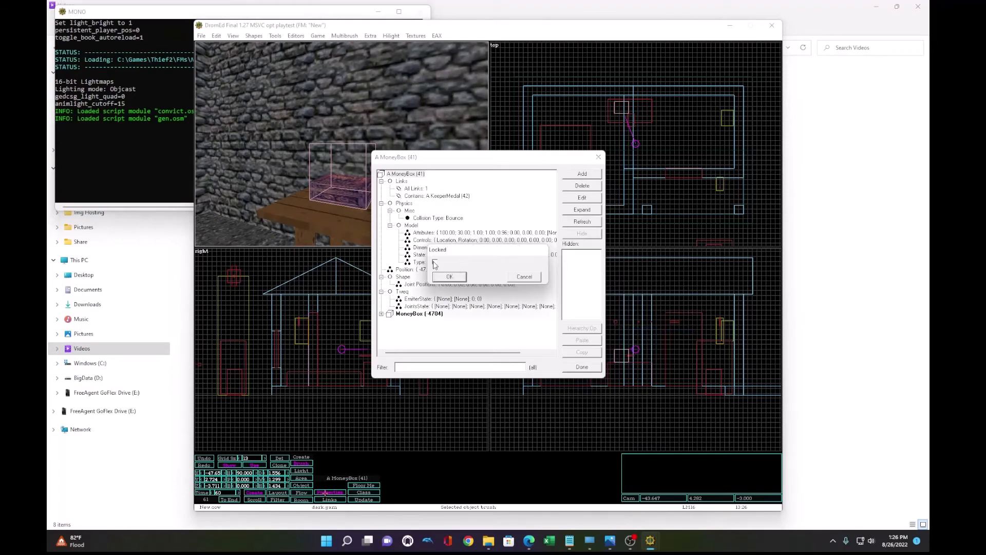
click(449, 276)
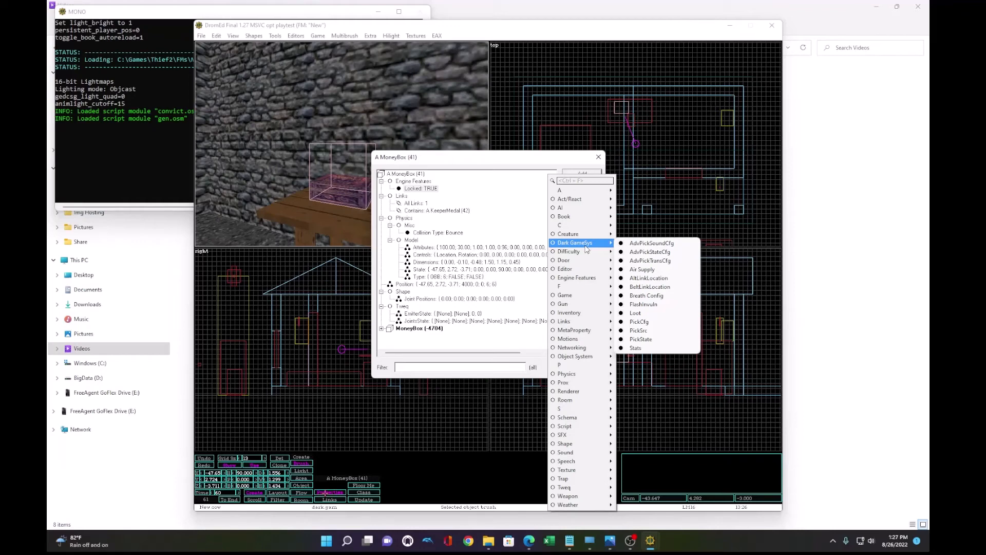
mouse_move(577, 278)
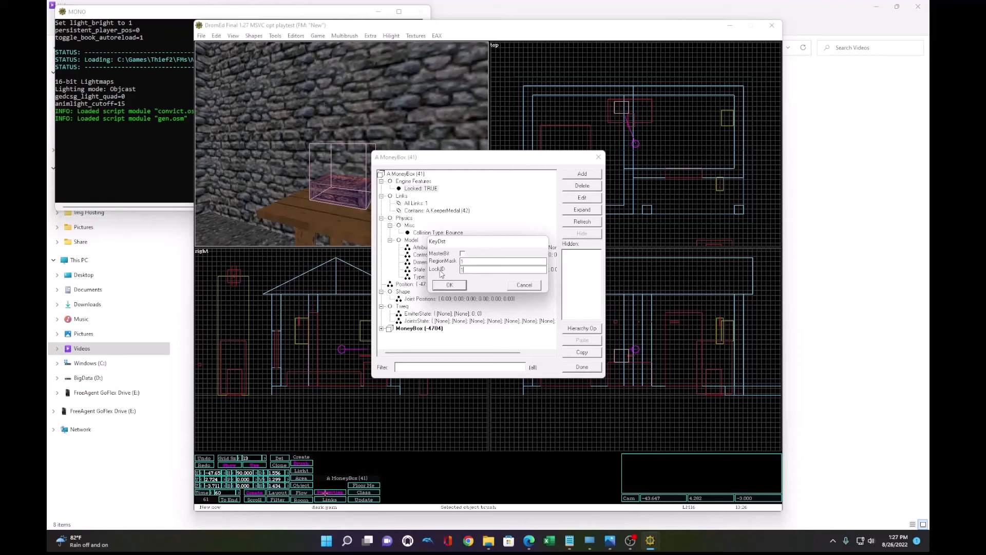
mouse_move(448, 272)
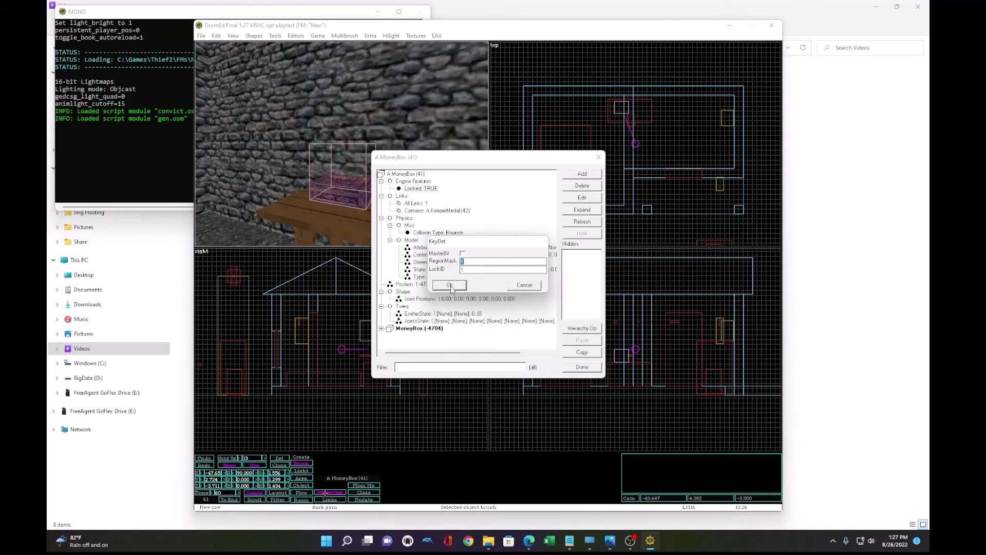
click(449, 284)
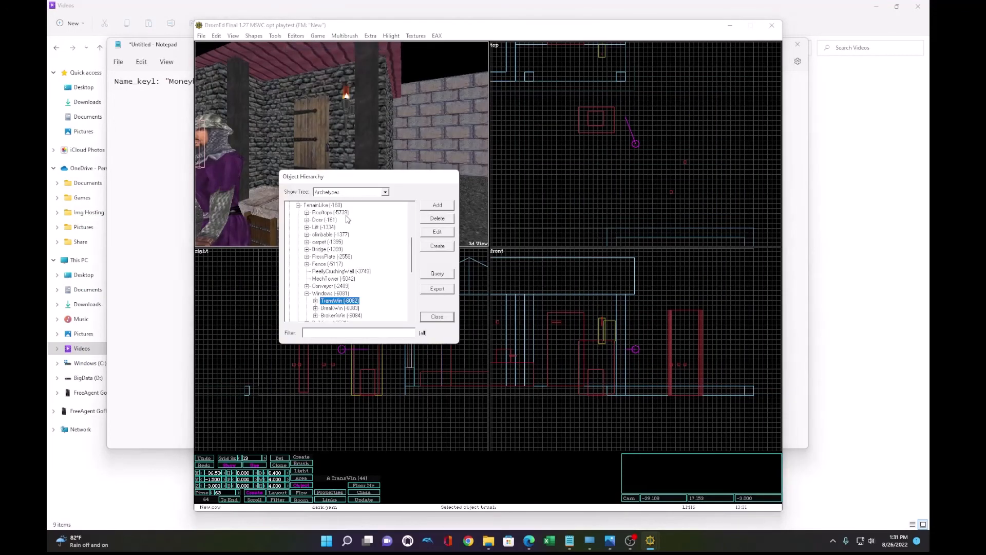
Step: Create a Key1 object and start a new link from the swordsman guard
scroll(down, 3)
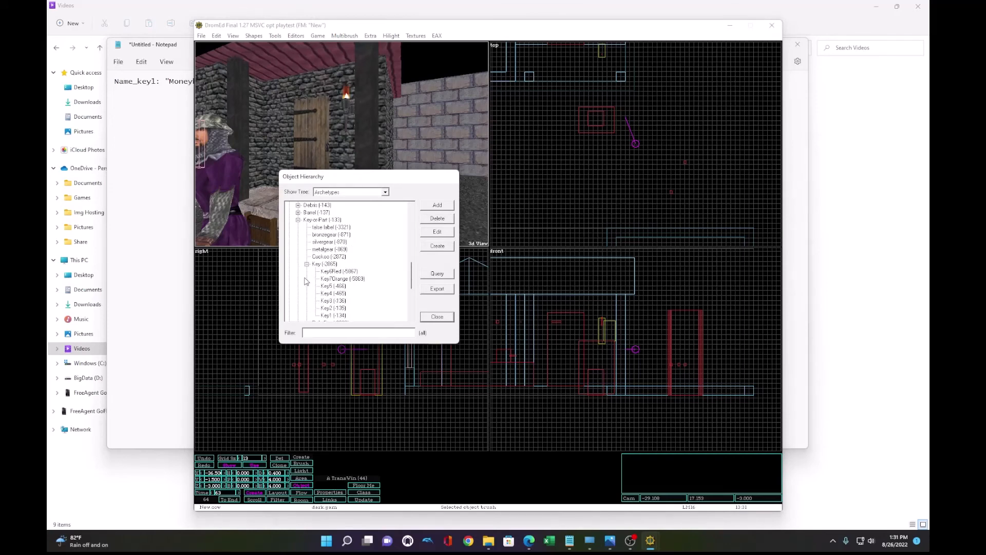
click(436, 317)
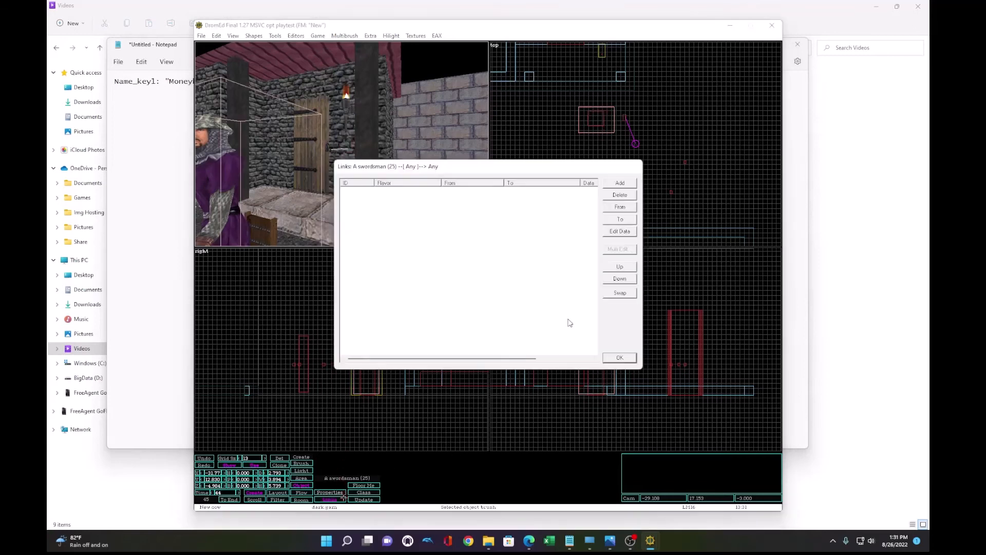
click(619, 182)
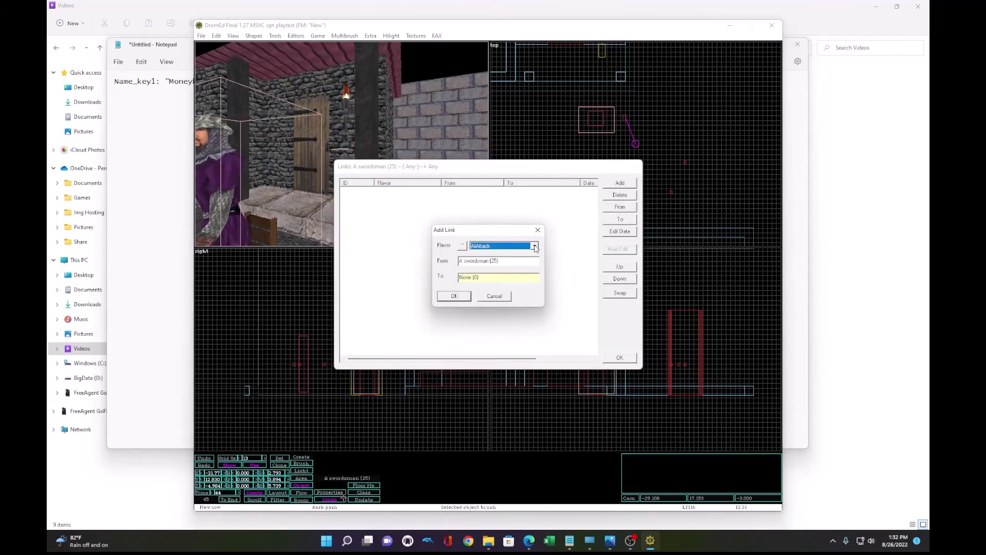
click(534, 245)
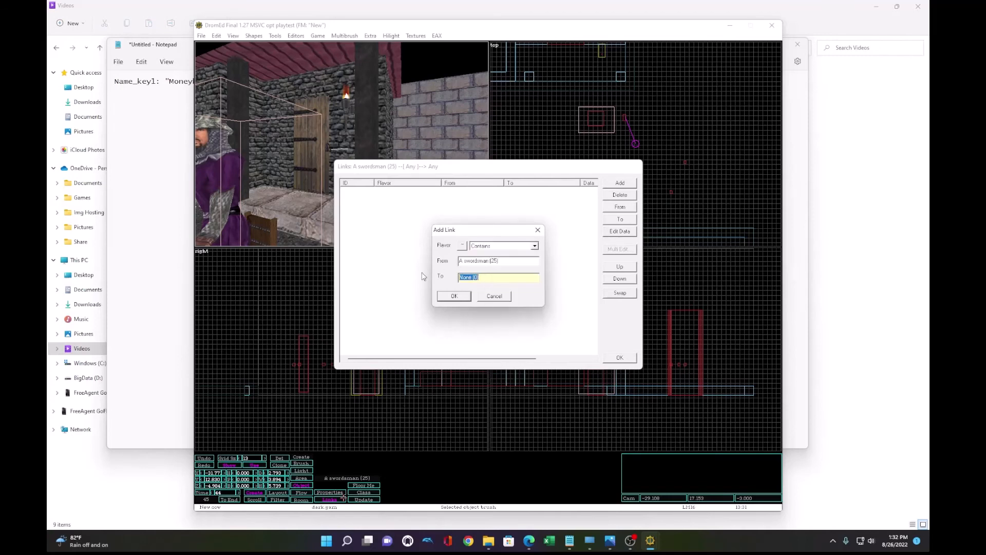
Step: Make it a Contains link to the key with its data set to Belt
click(453, 296)
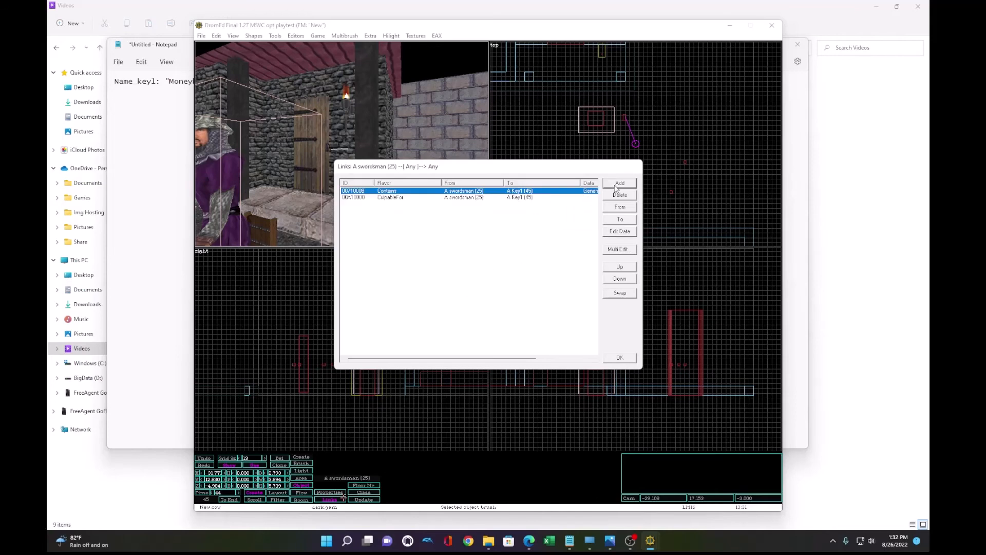
click(391, 198)
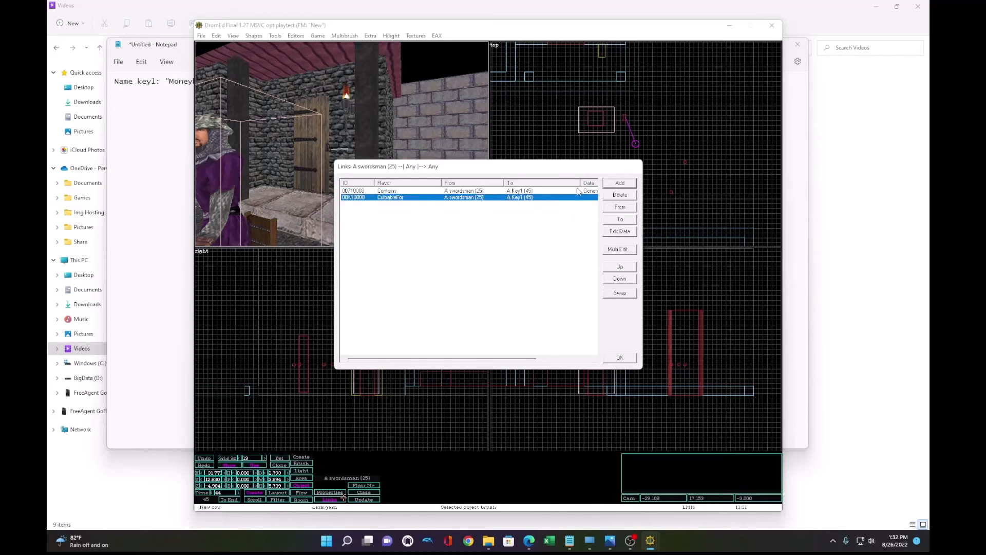
click(618, 231)
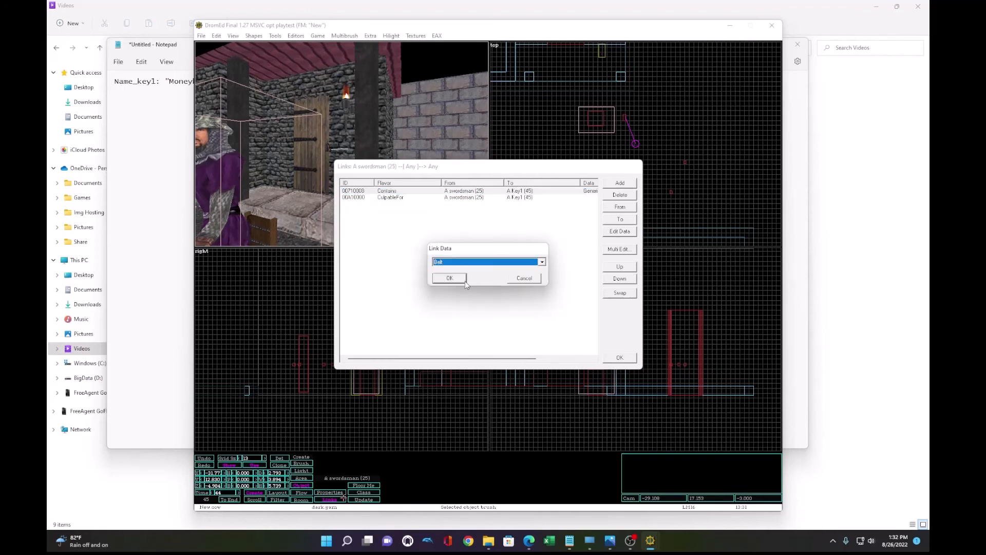
click(449, 278)
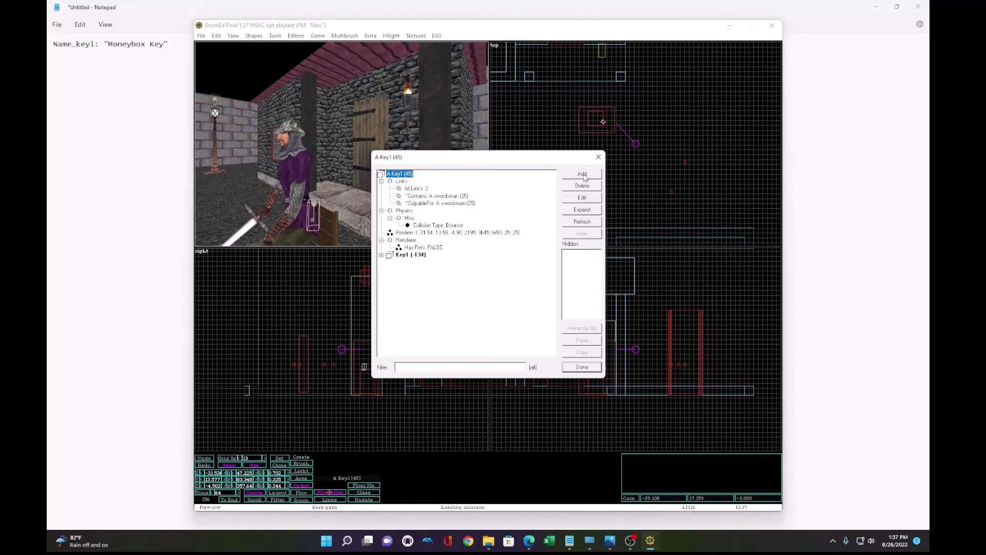
Step: Add a KeySrc key-source property to Key1
click(582, 173)
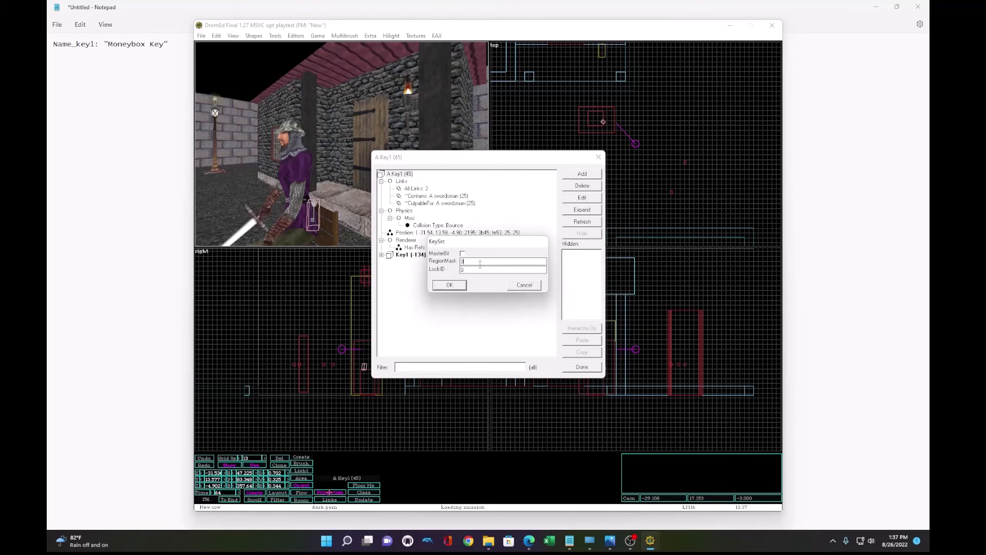
click(449, 285)
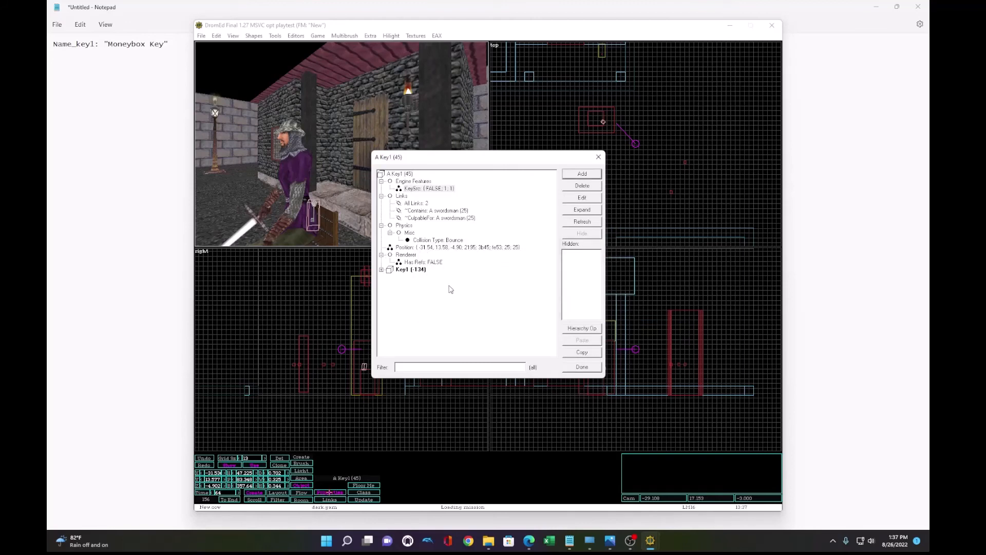
click(581, 174)
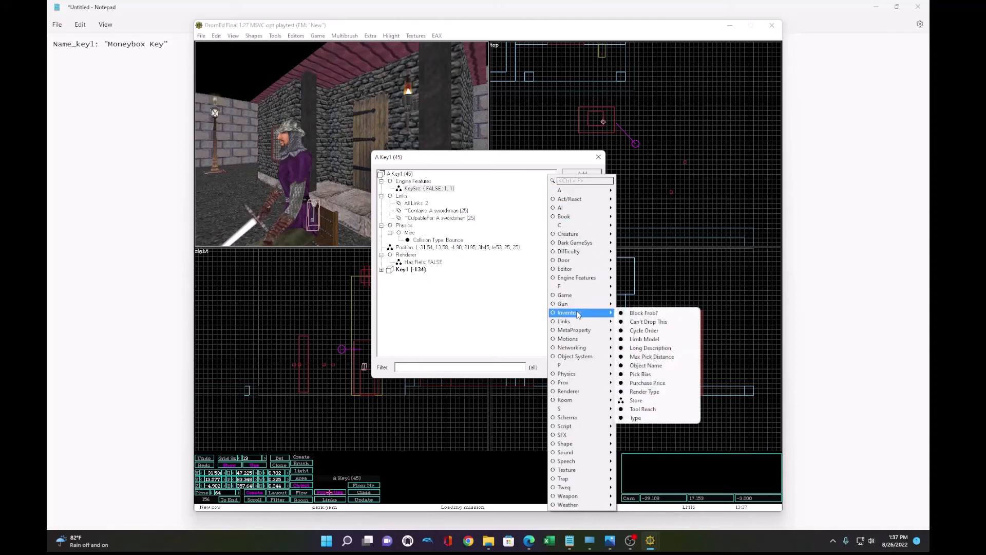
Step: Give the key the inventory Object Name 'Moneybox Key' and close its properties
click(645, 364)
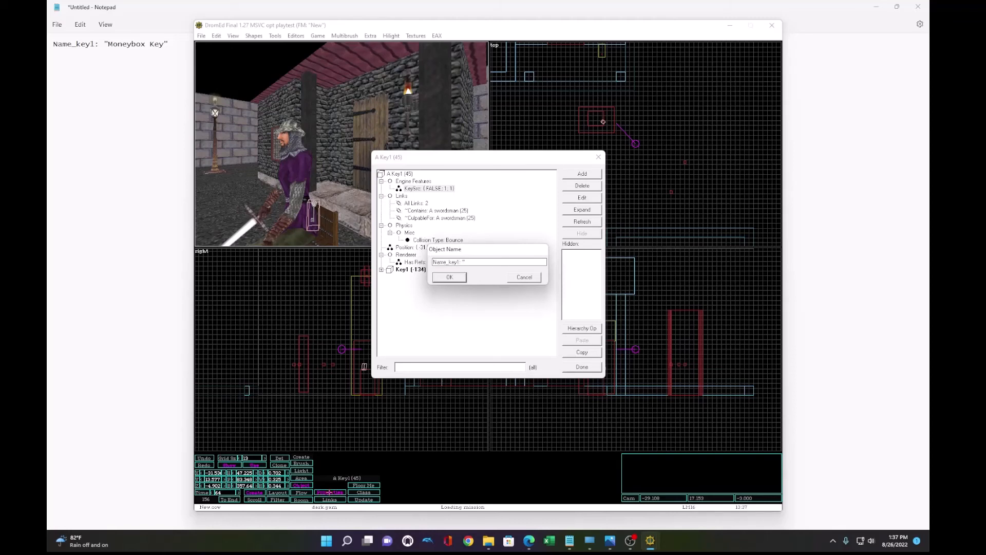
text(Moneybox Key)
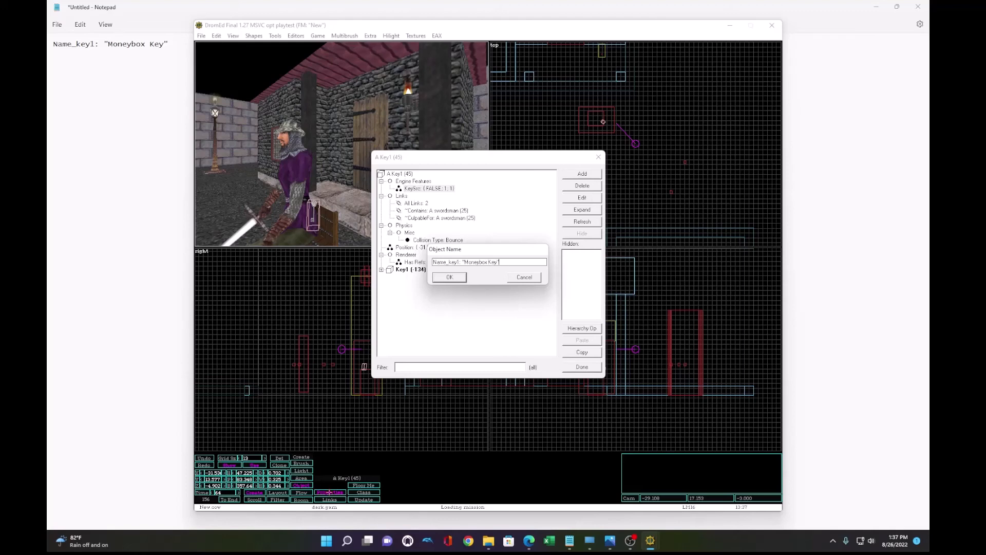
click(449, 276)
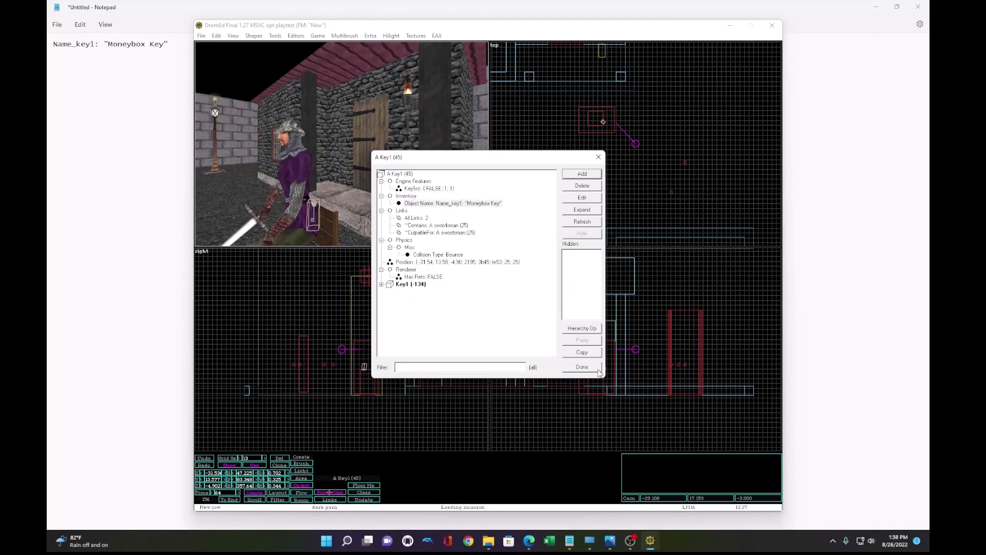
click(580, 367)
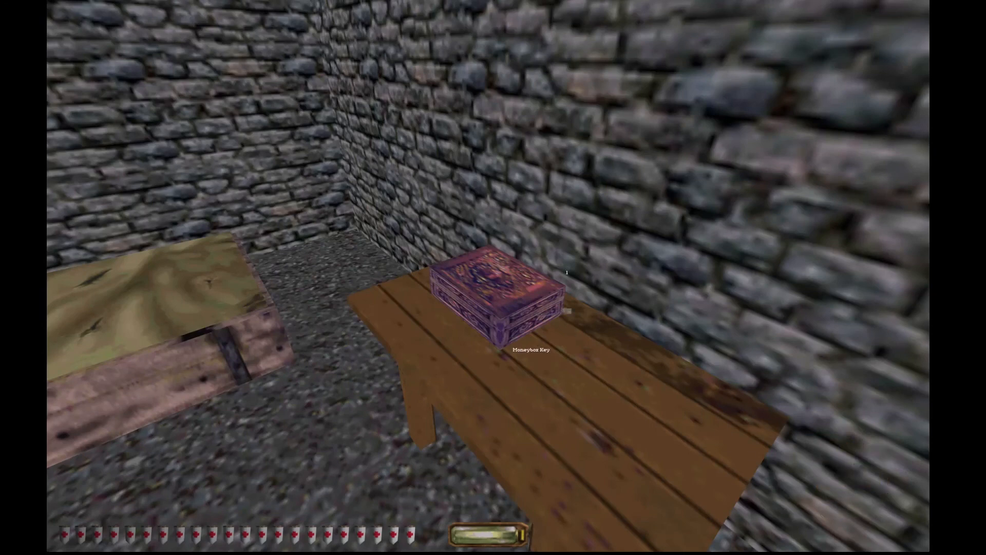
Step: Try to open the money box on the table during the playtest
click(497, 296)
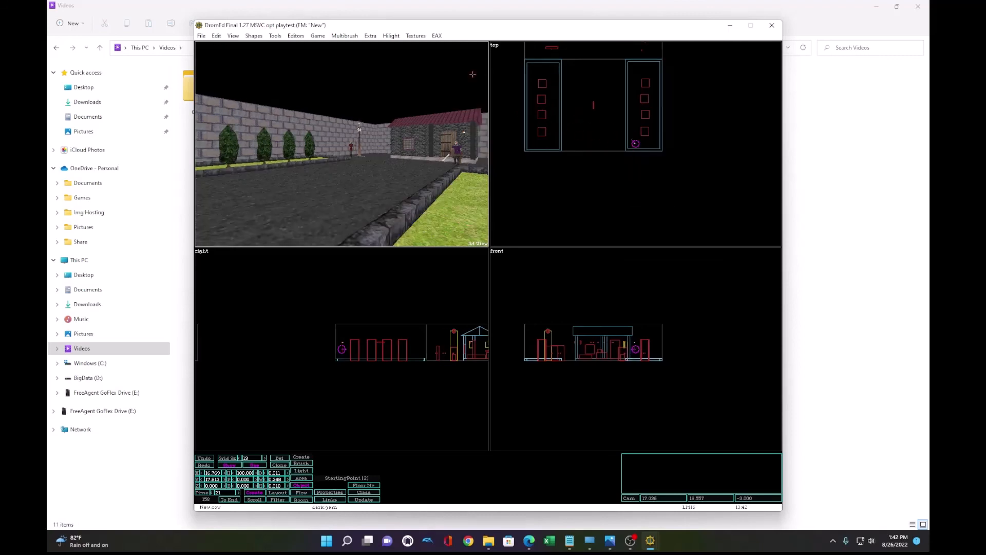
Step: Browse the Shapes, Game and Edit menus to look through their options
click(253, 35)
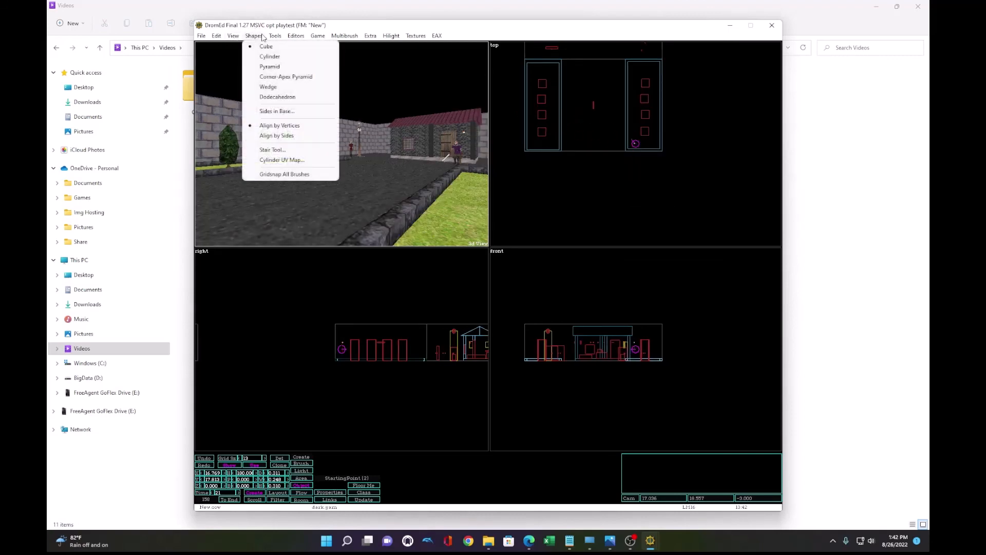
click(317, 35)
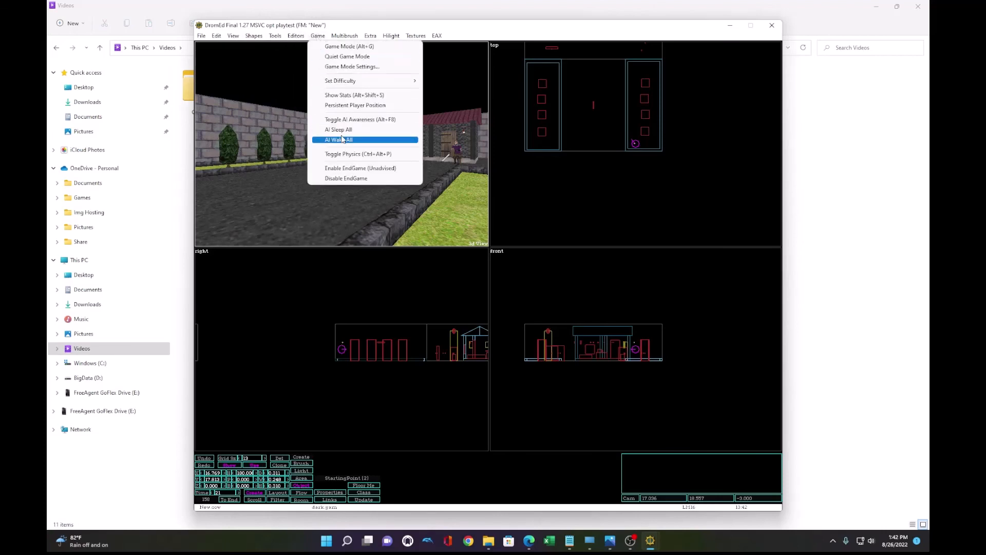
click(215, 35)
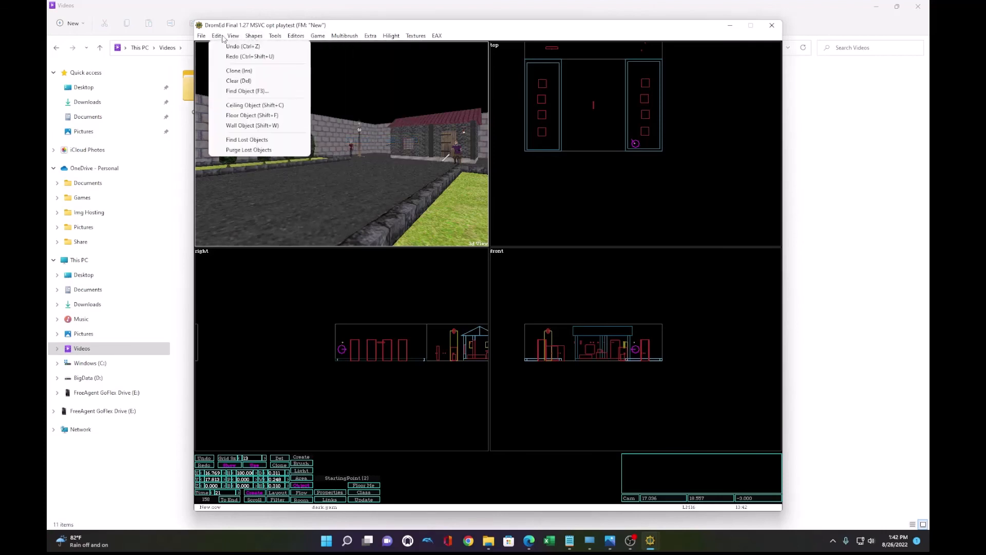